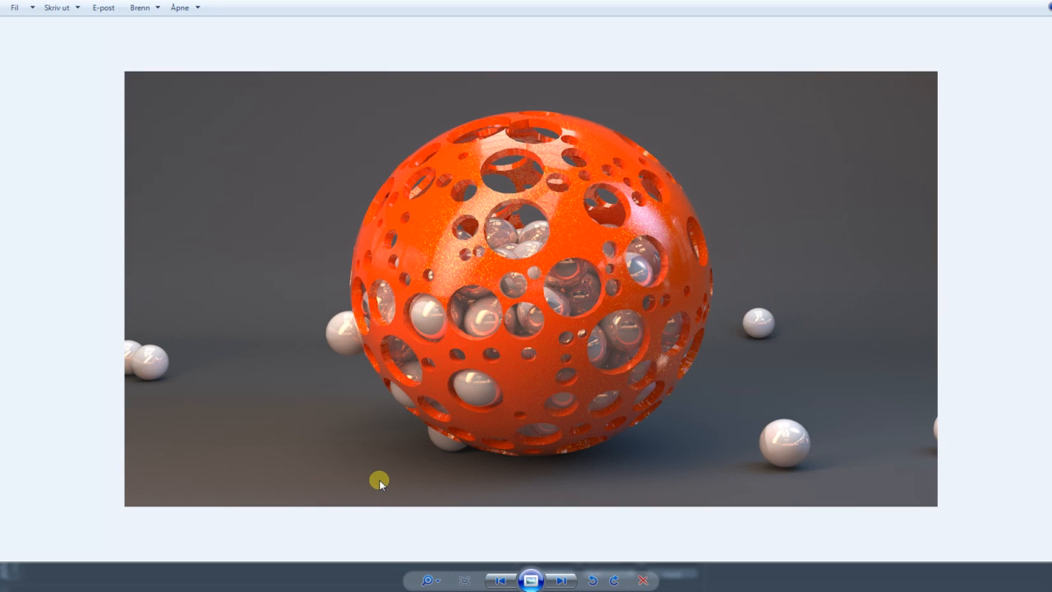
mouse_move(594, 203)
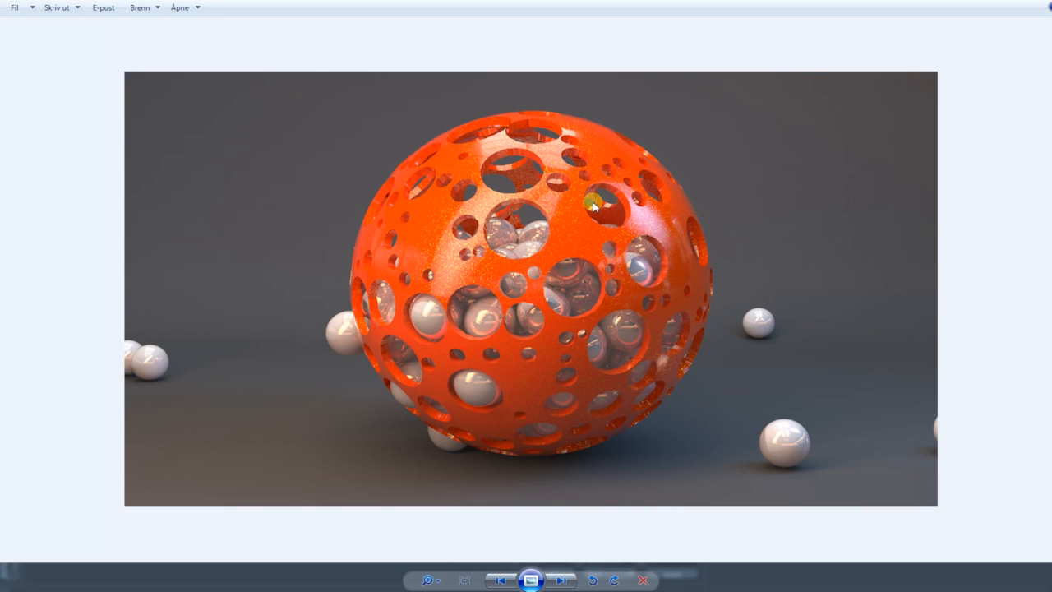
mouse_move(705, 210)
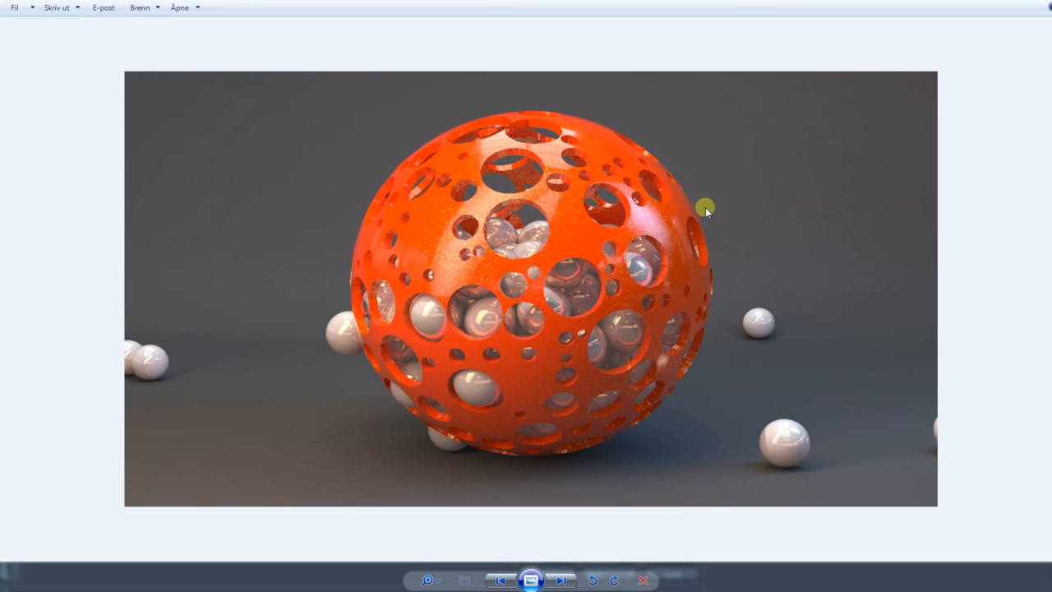
mouse_move(410, 396)
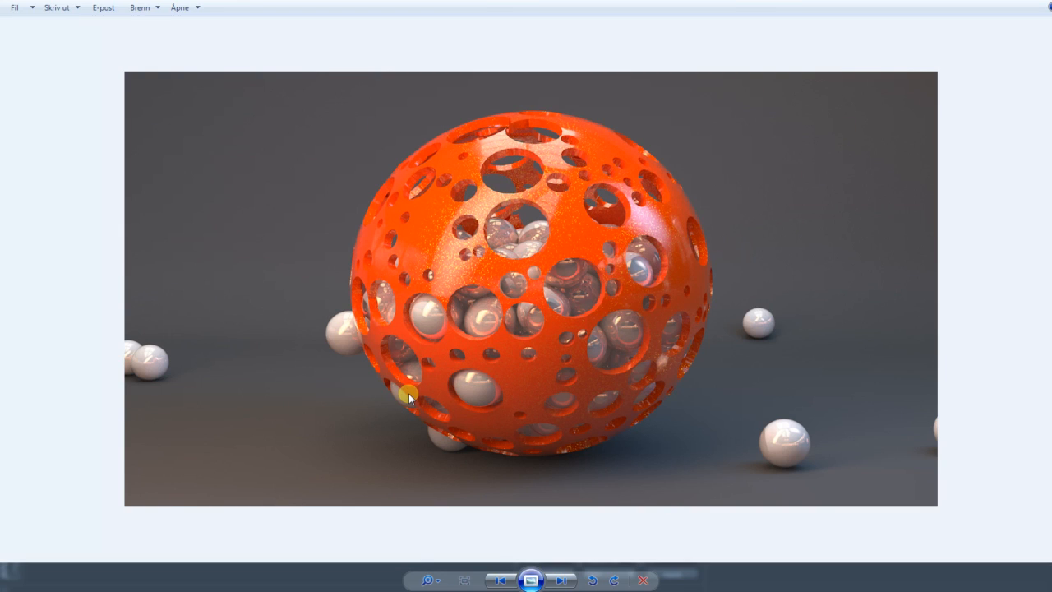
mouse_move(343, 312)
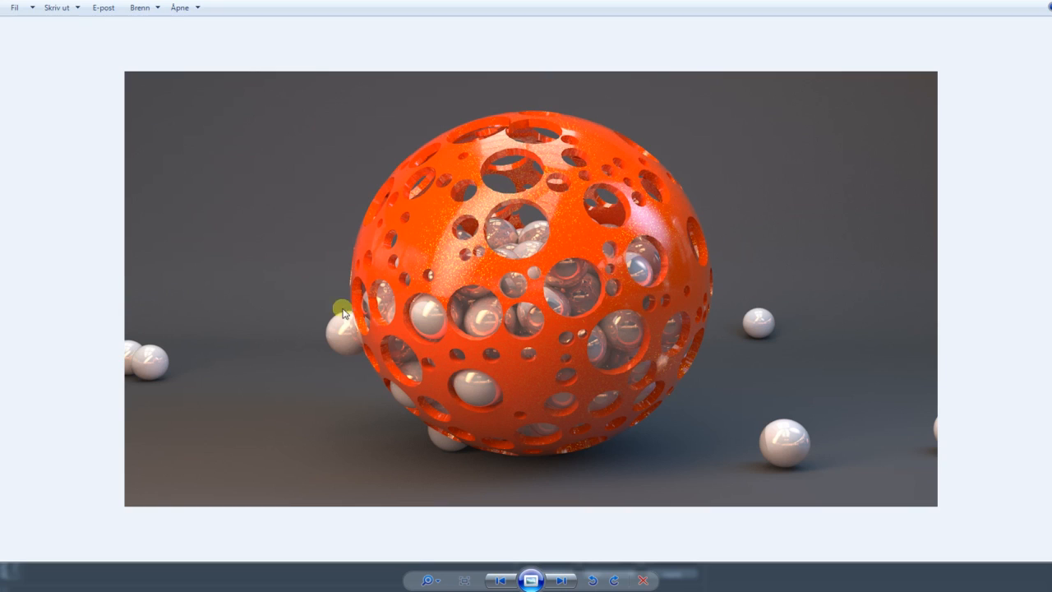
mouse_move(328, 424)
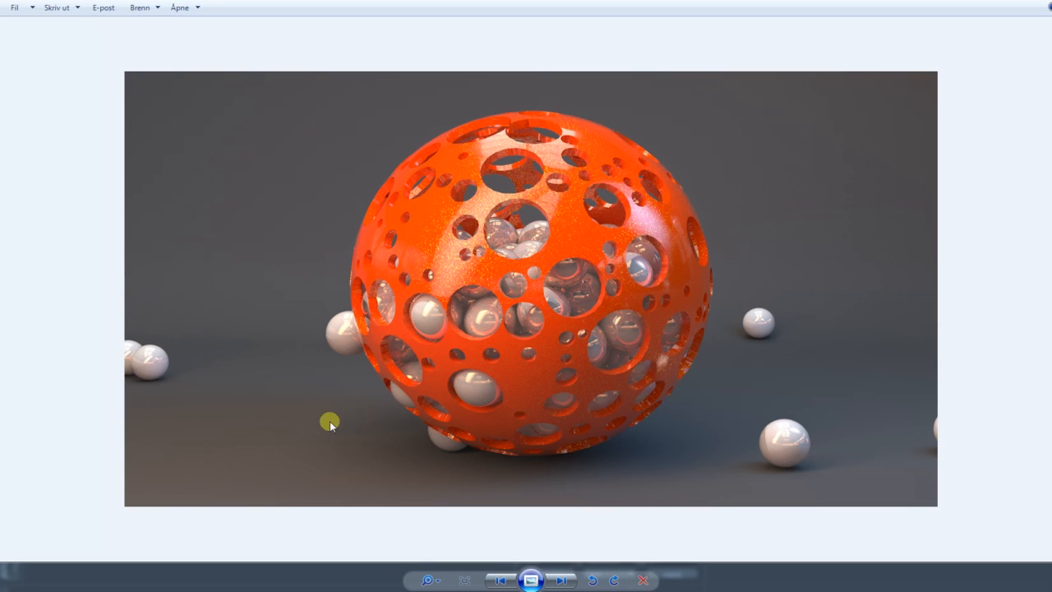
mouse_move(635, 444)
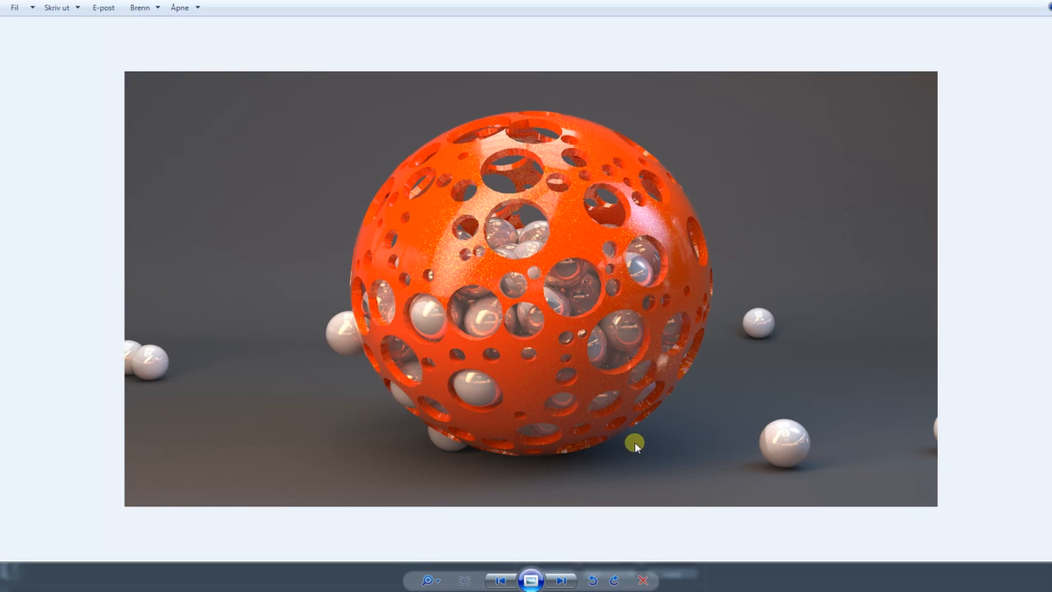
mouse_move(865, 225)
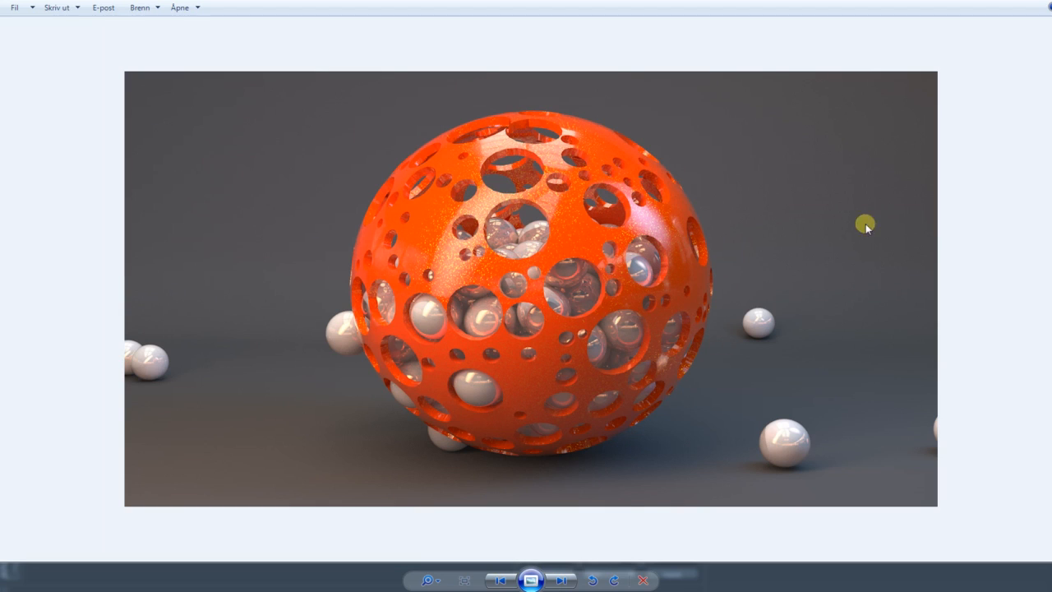
mouse_move(628, 378)
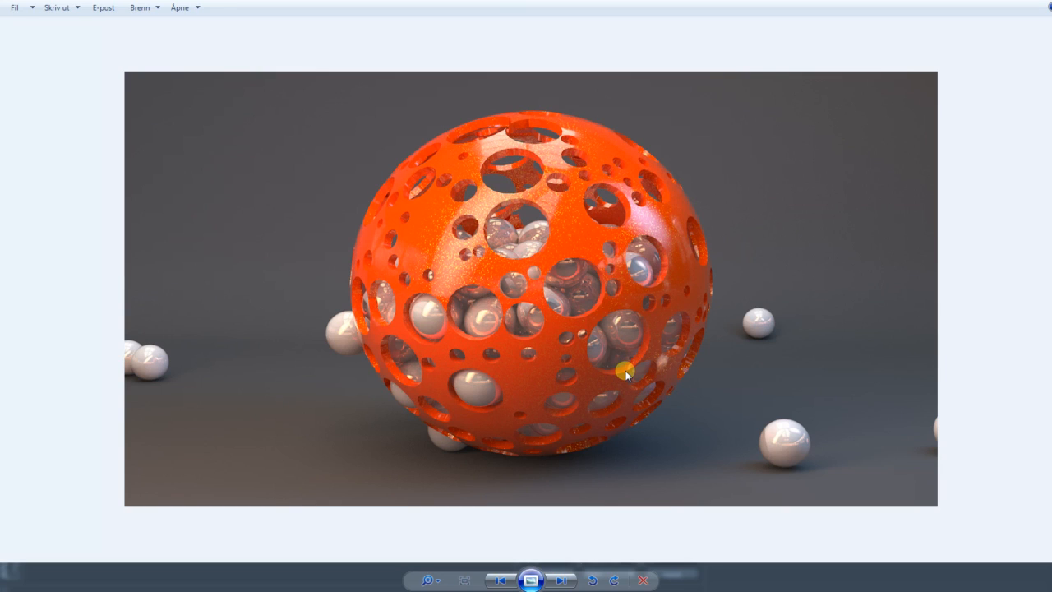
mouse_move(212, 273)
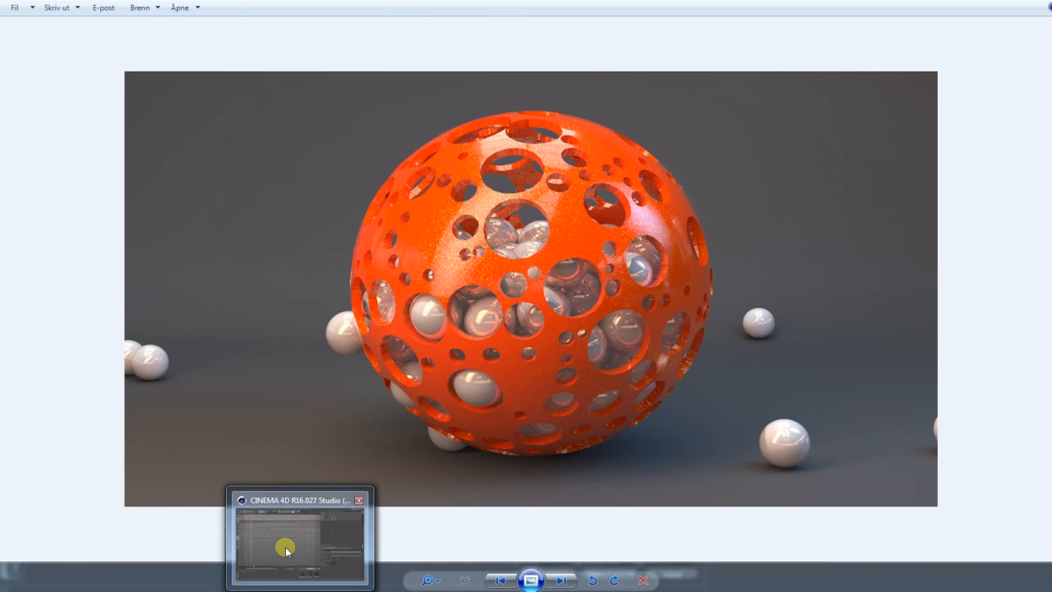
Inspect the 500 cm Sphere outside the Boole, then place it back under the Boole
left_click(300, 539)
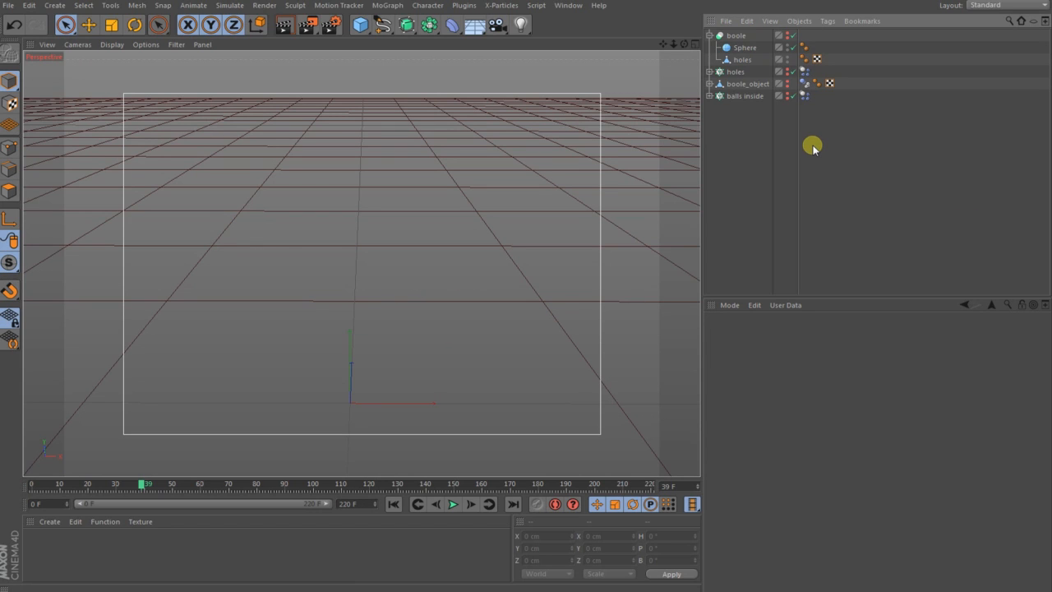
mouse_move(795, 15)
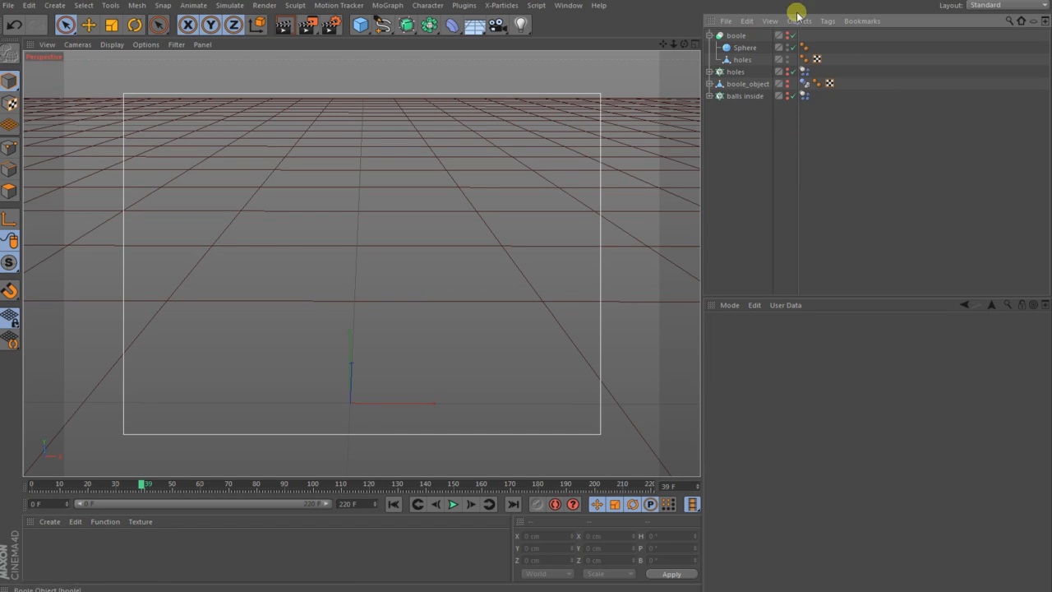
left_click(743, 46)
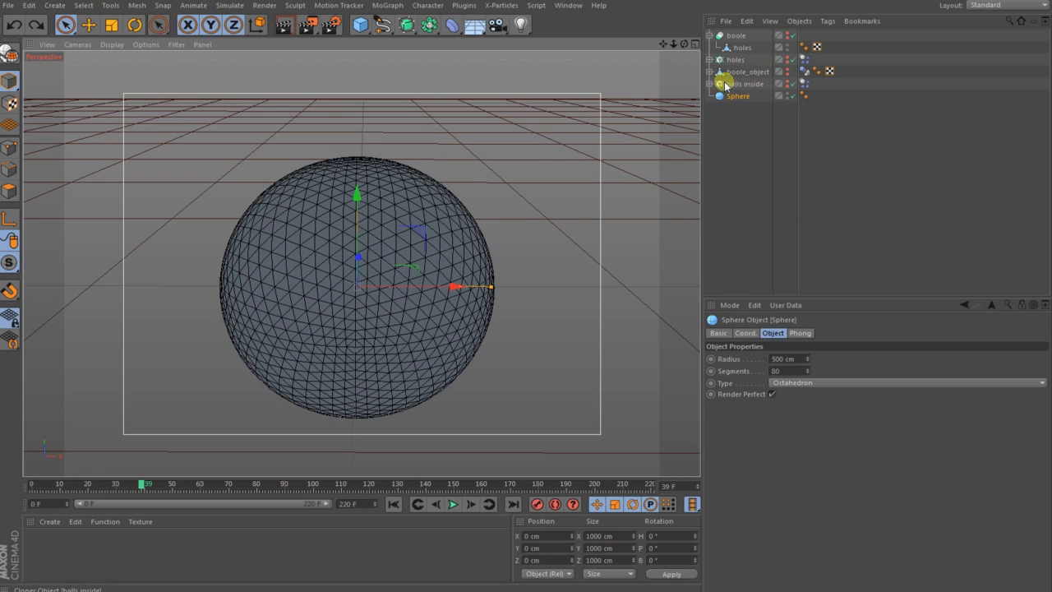
left_click(737, 96)
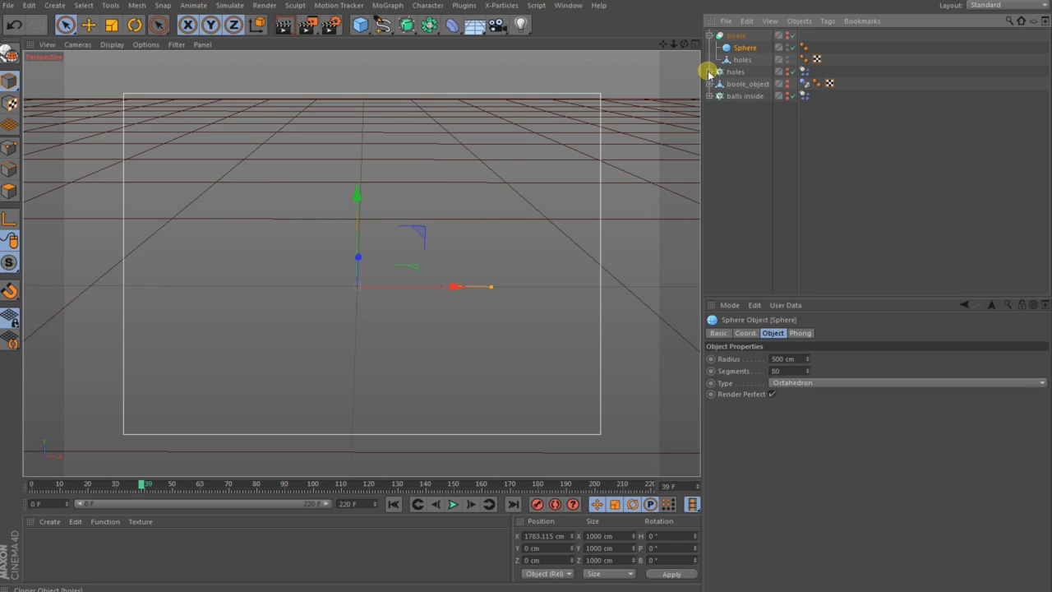
Check the radii of Cylinder, Cylinder.1 and Cylinder.2, then select the holes group's Dynamics Body tag
left_click(710, 72)
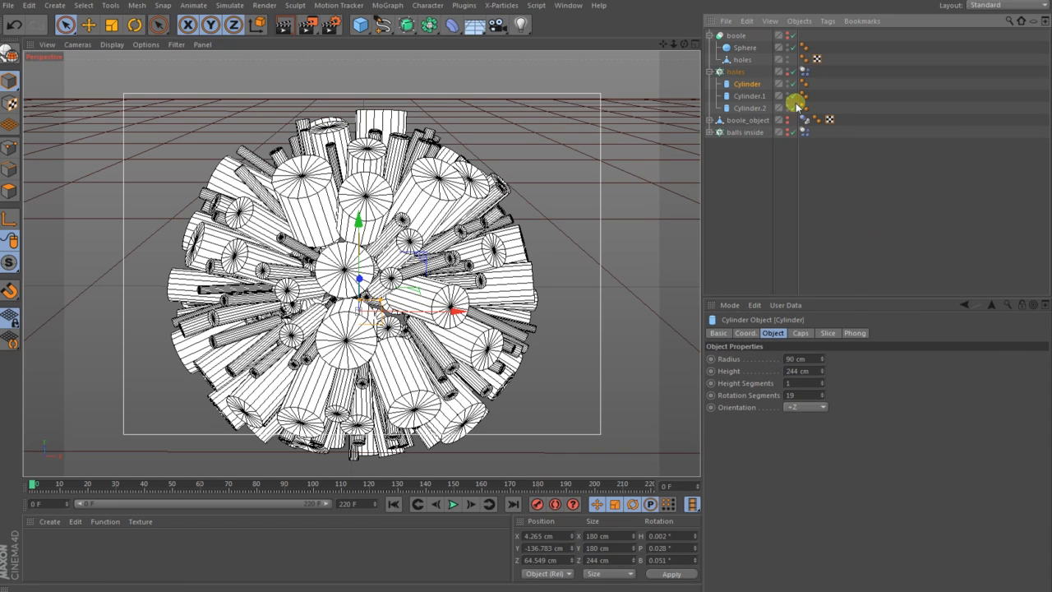
left_click(749, 96)
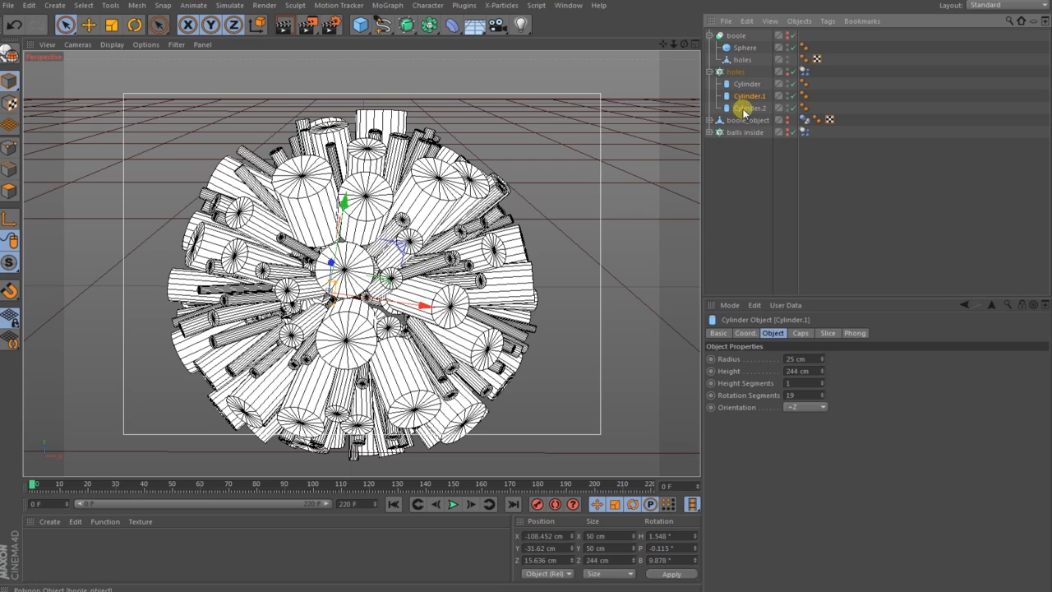
left_click(749, 109)
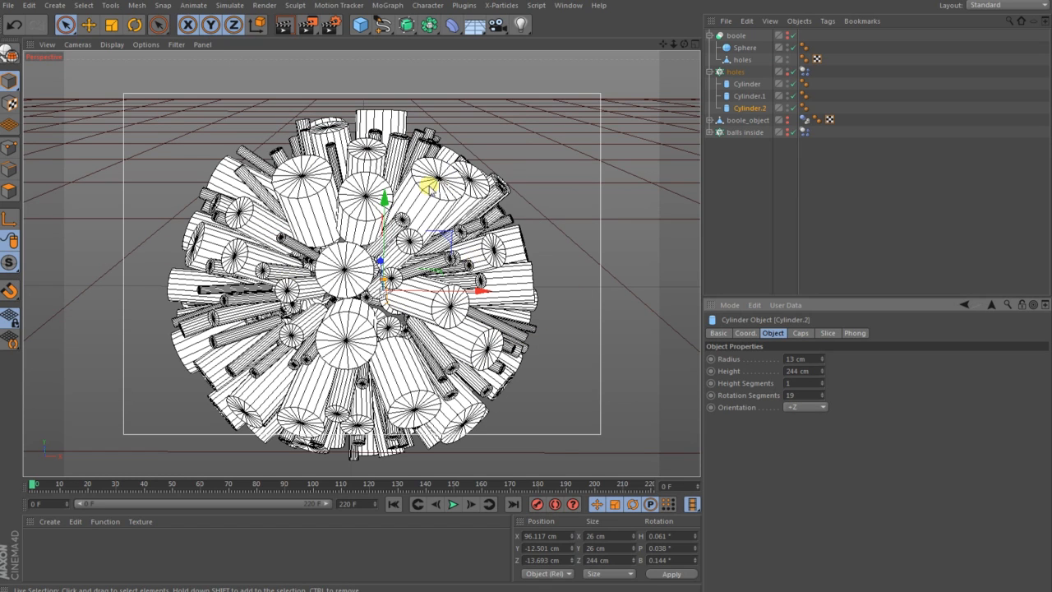
mouse_move(430, 191)
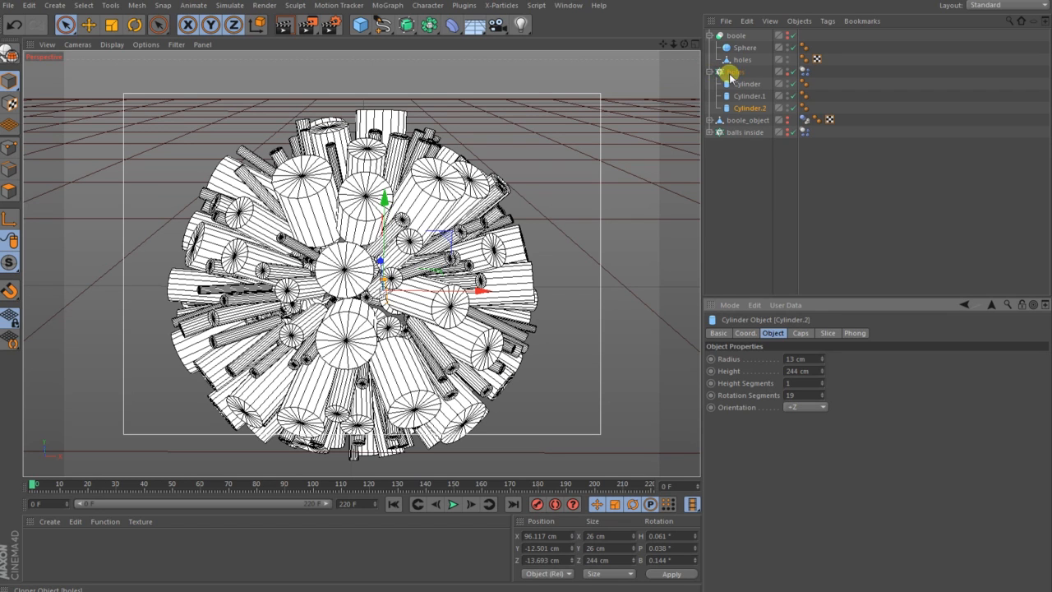
left_click(741, 73)
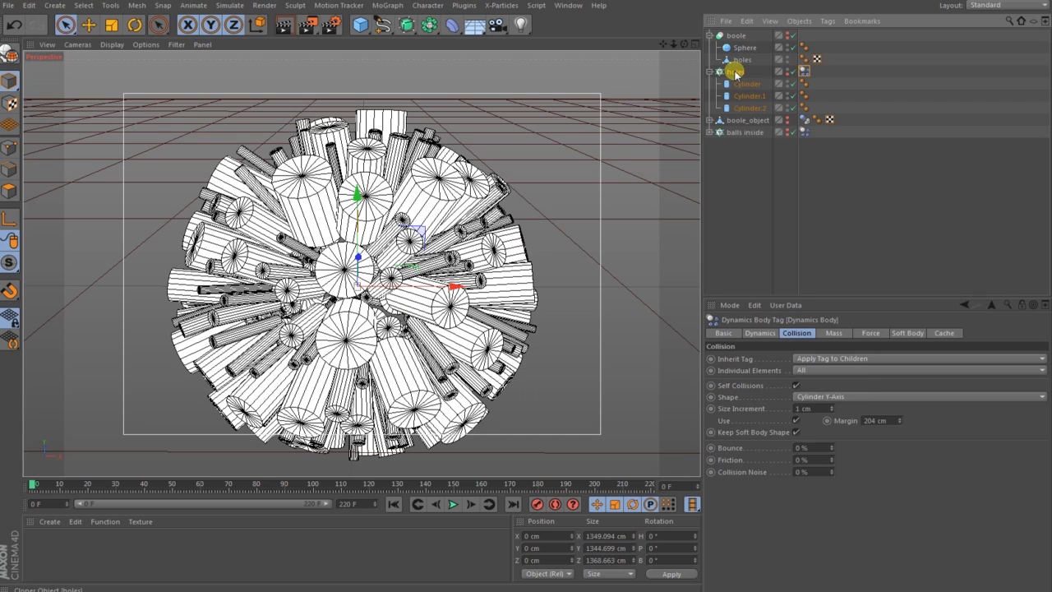
Set Follow Position and Follow Rotation to 20 in the Dynamics Body Force settings so the cylinders spread
right_click(736, 72)
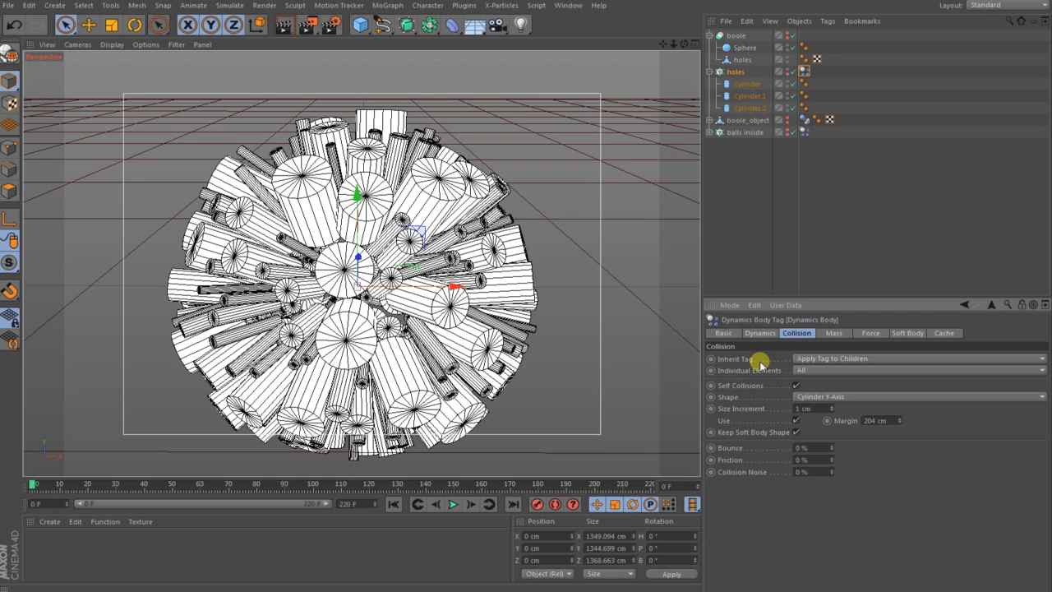
mouse_move(807, 376)
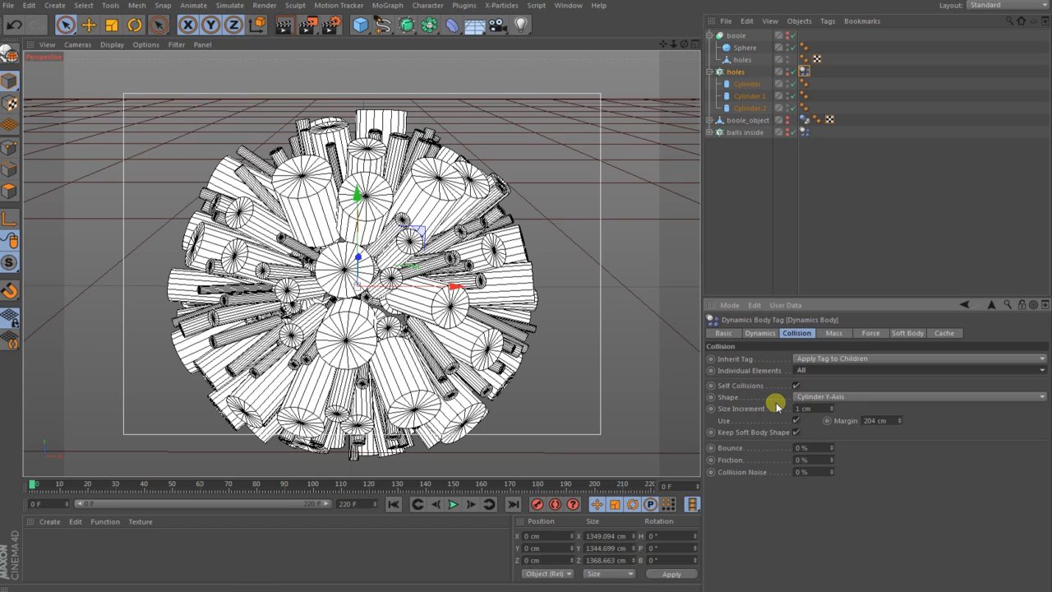
mouse_move(740, 415)
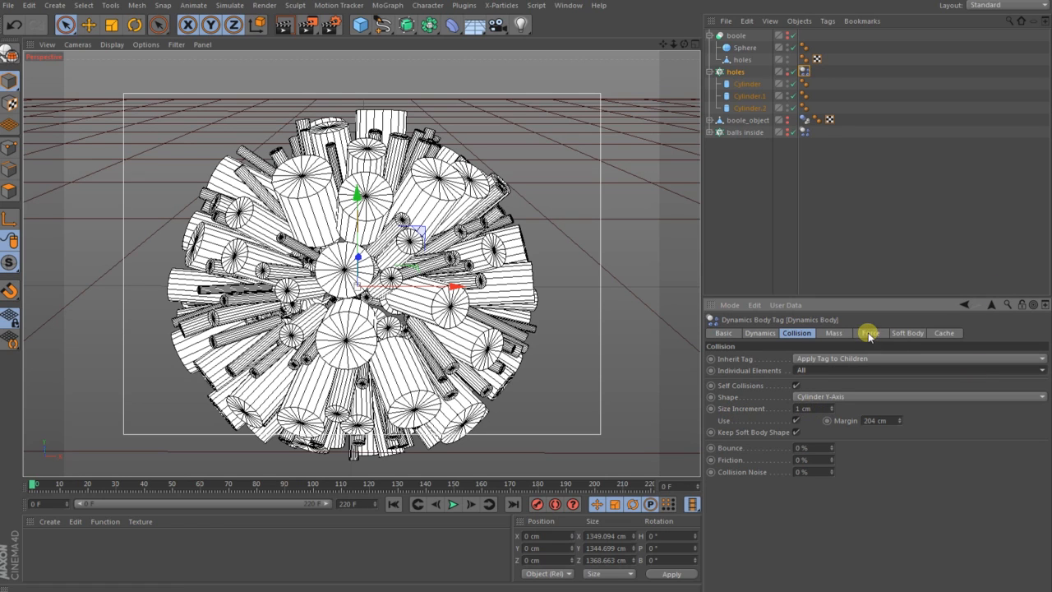
left_click(869, 332)
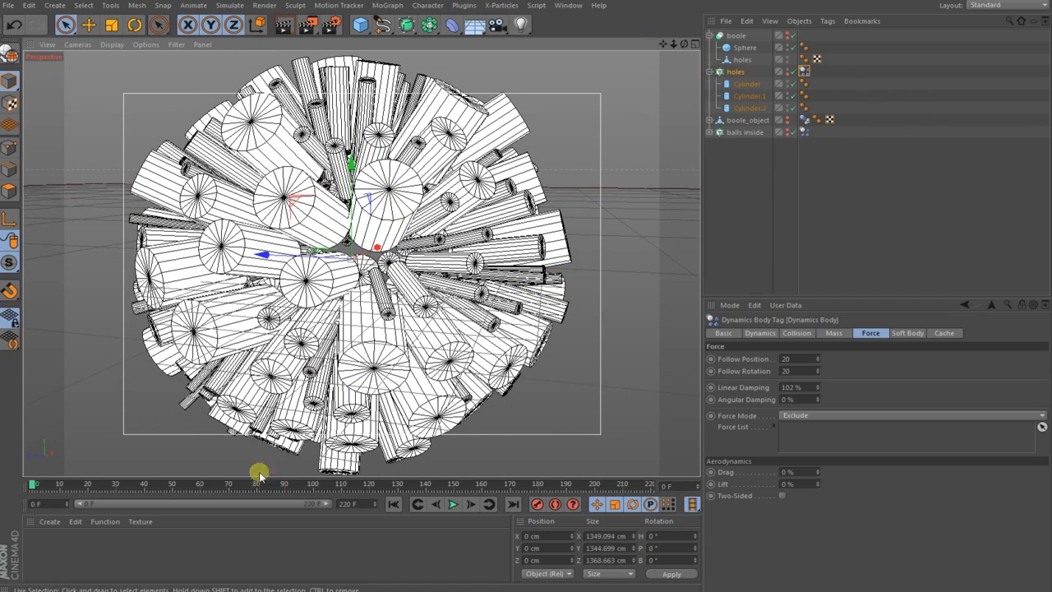
Store the spread-out cylinders as the dynamics initial state and collapse the holes cloner
left_click_drag(260, 483, 178, 483)
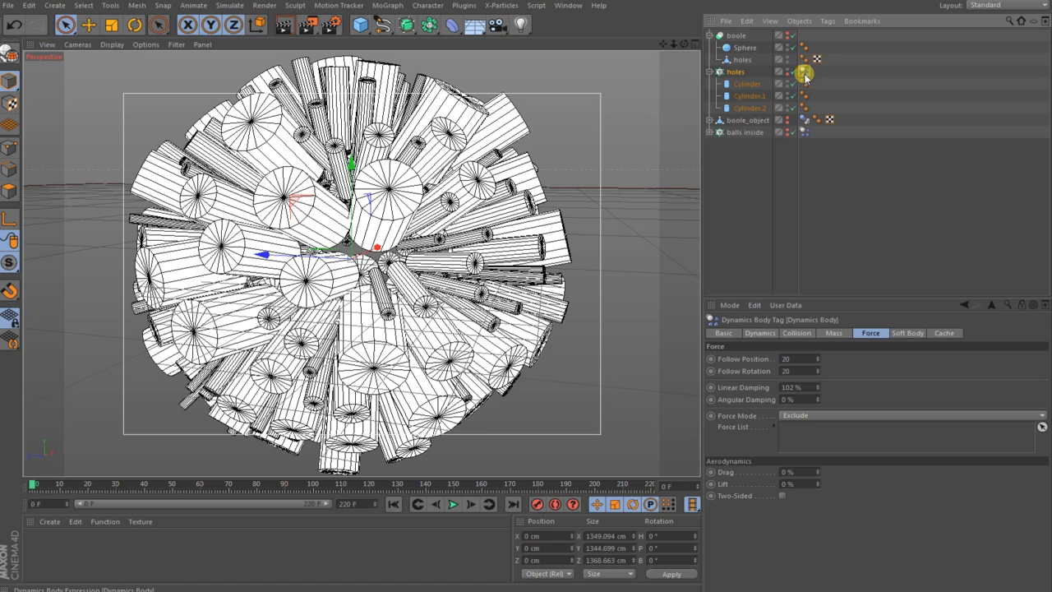
left_click(760, 332)
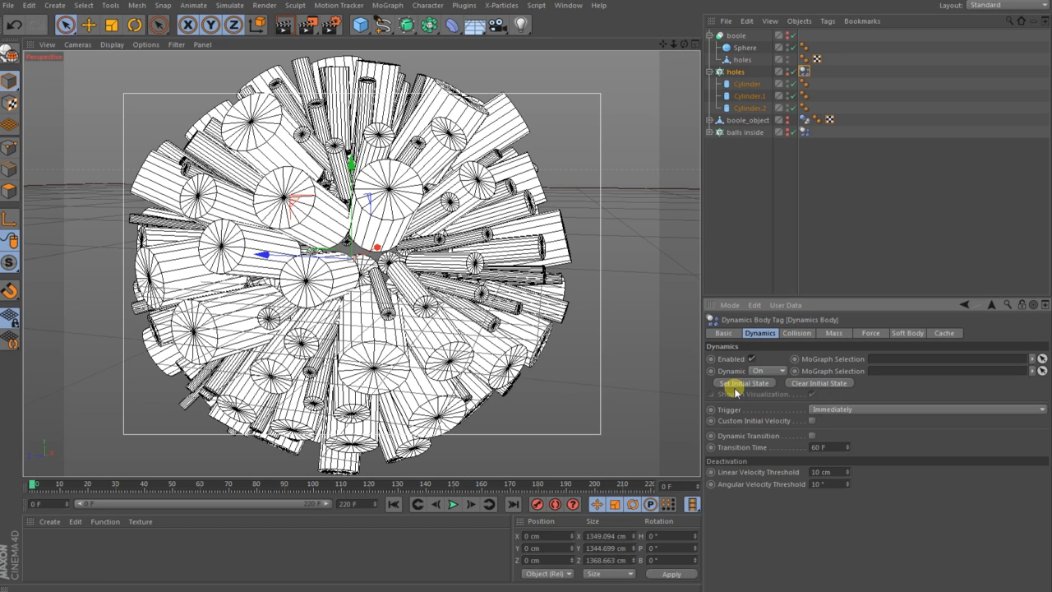
left_click(743, 383)
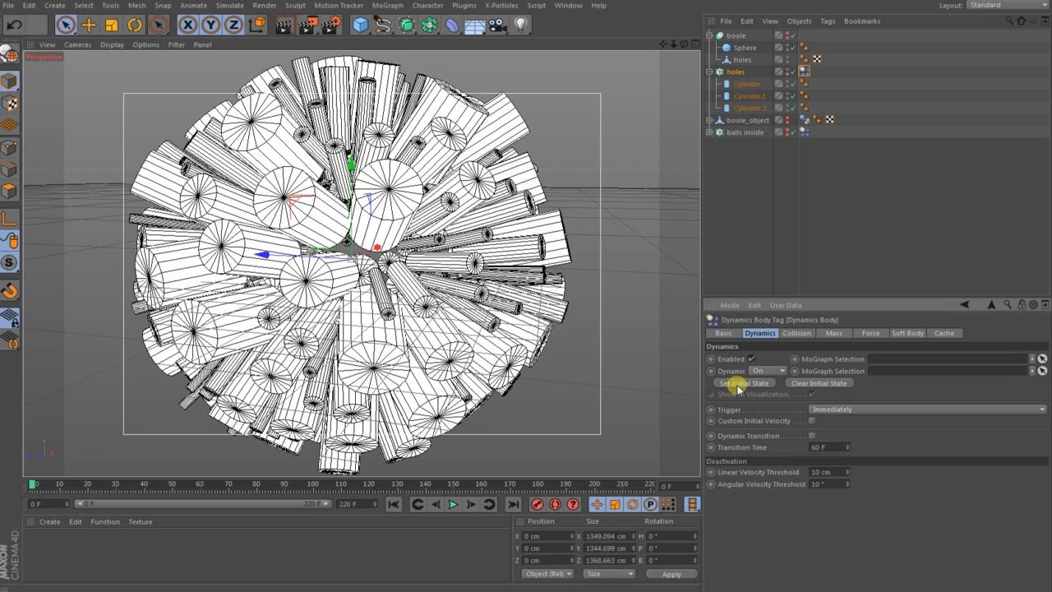
left_click(743, 383)
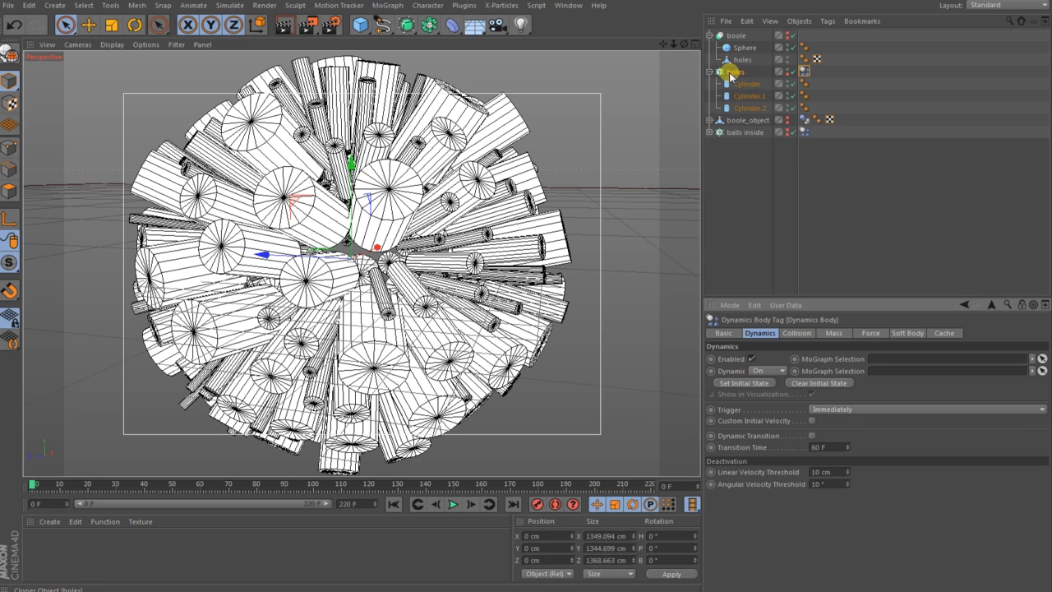
left_click(734, 73)
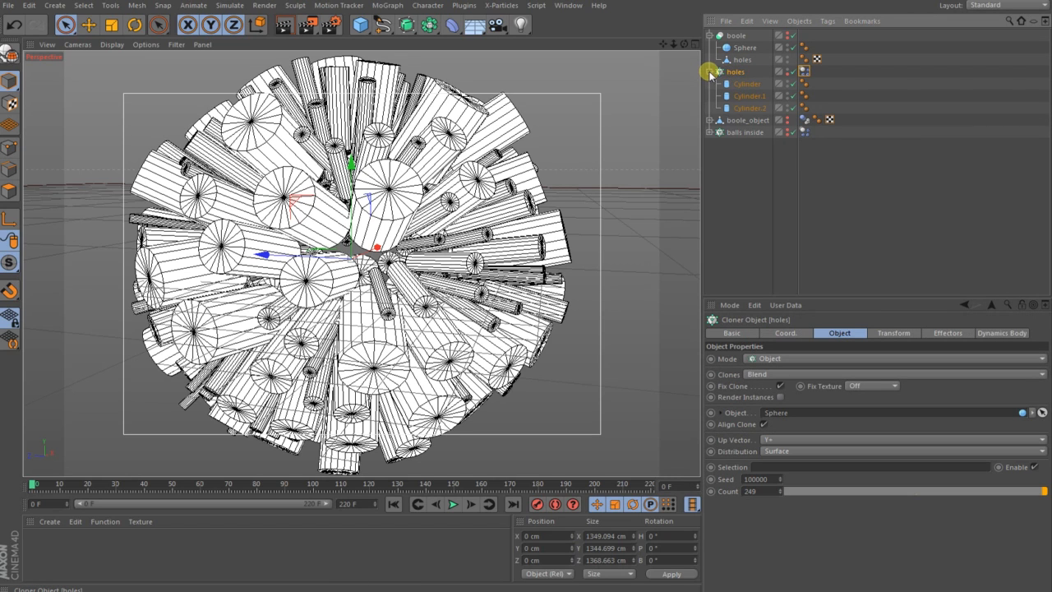
Bring up the object commands on the holes cloner to run Connect Objects + Delete
left_click(710, 59)
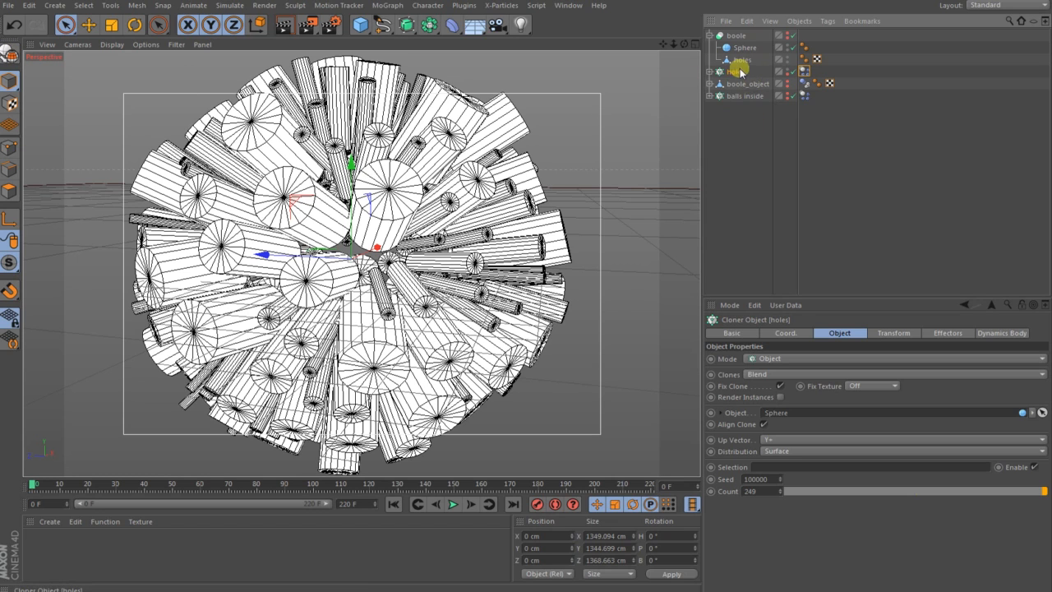
right_click(739, 59)
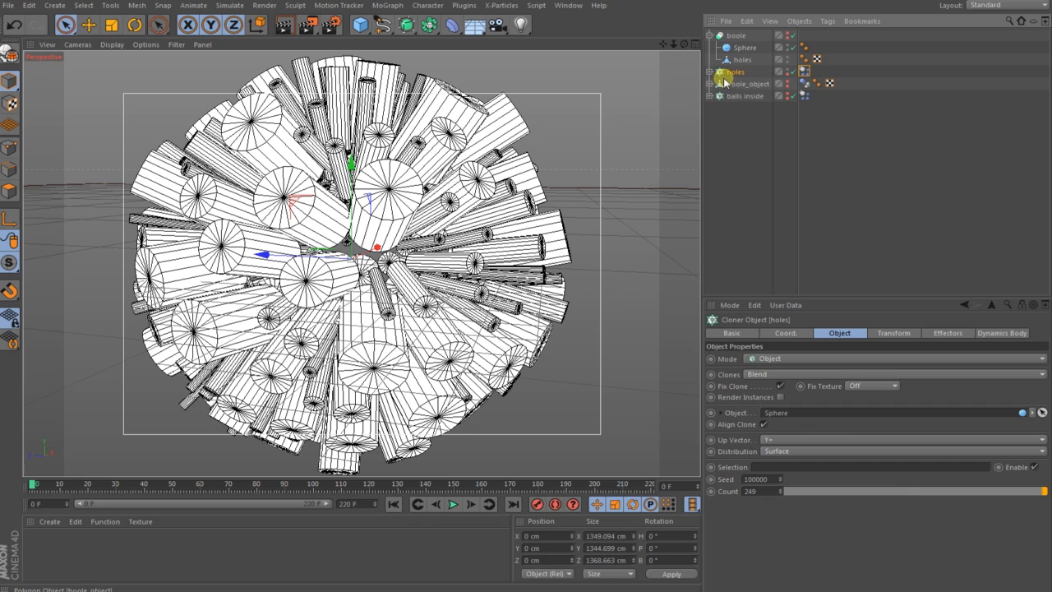
right_click(729, 73)
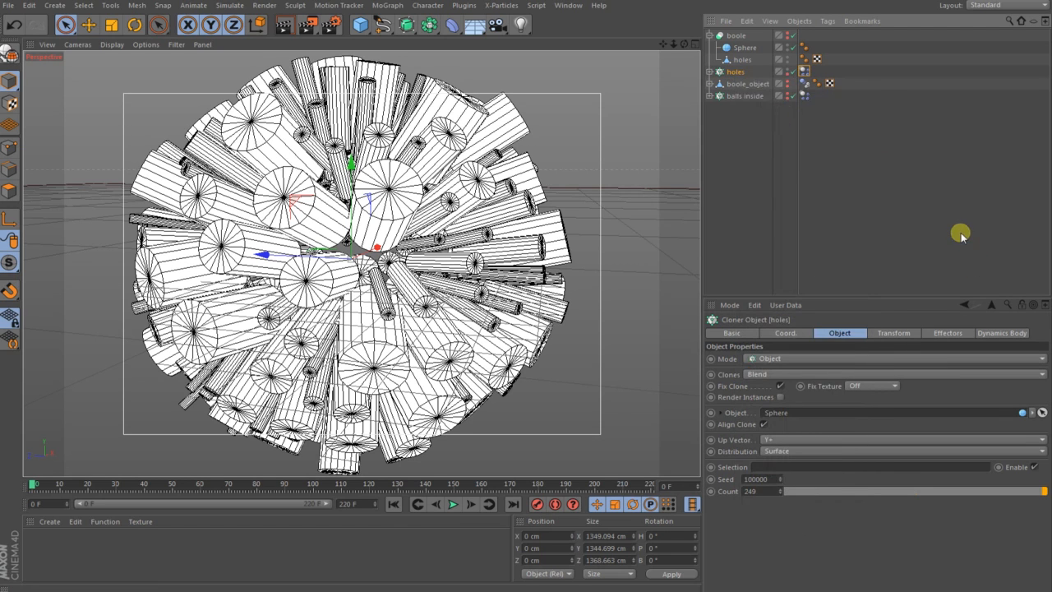
right_click(735, 72)
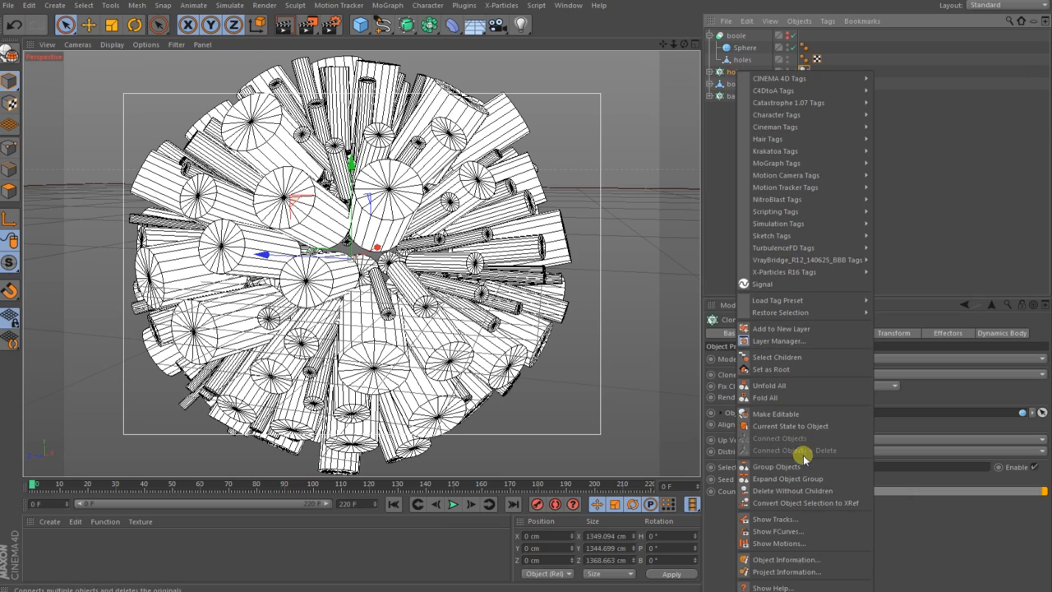
mouse_move(772, 453)
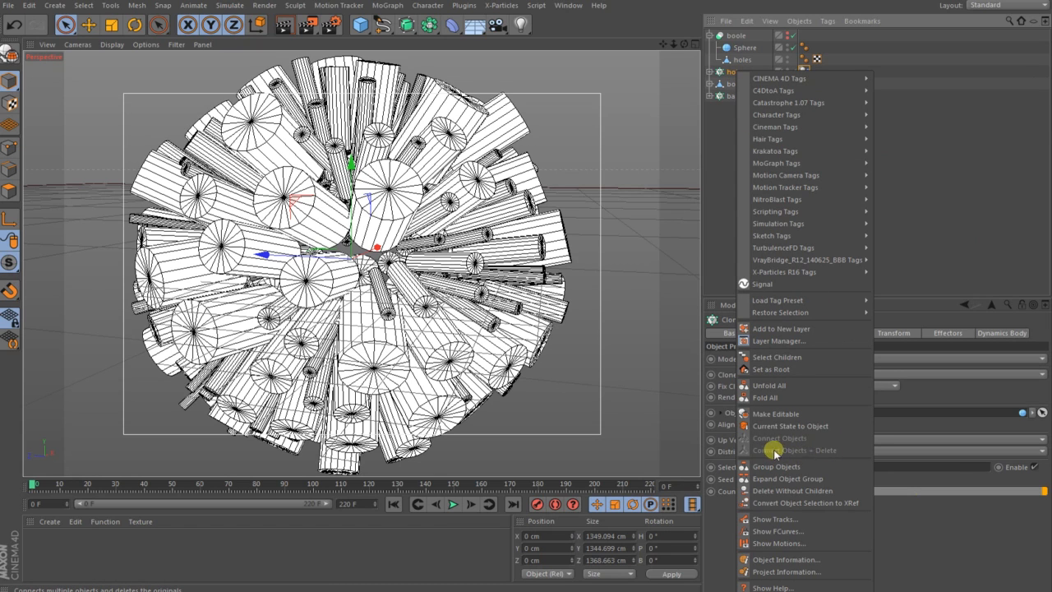
mouse_move(808, 454)
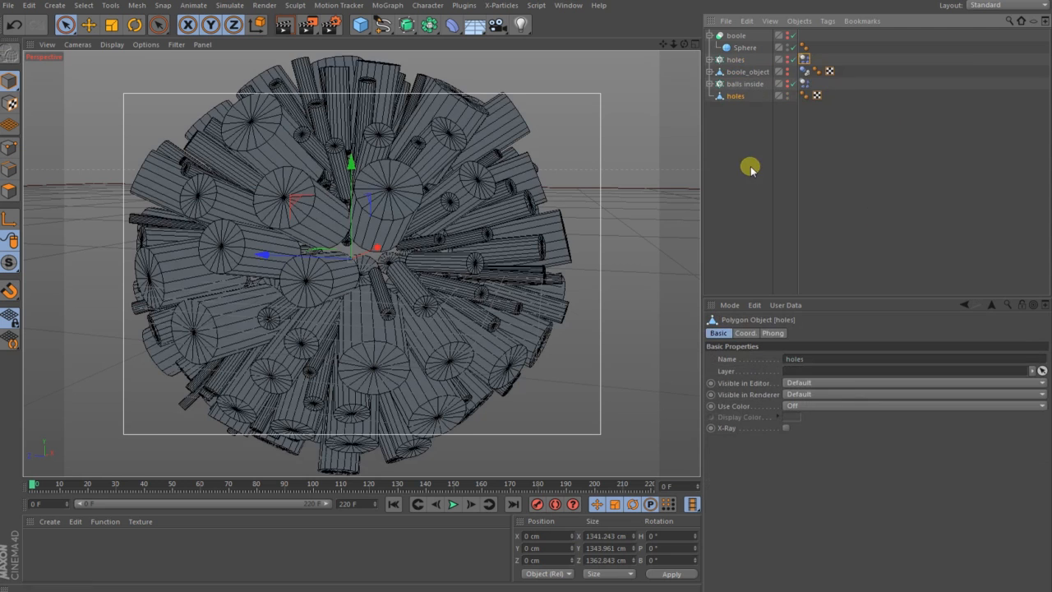
mouse_move(758, 150)
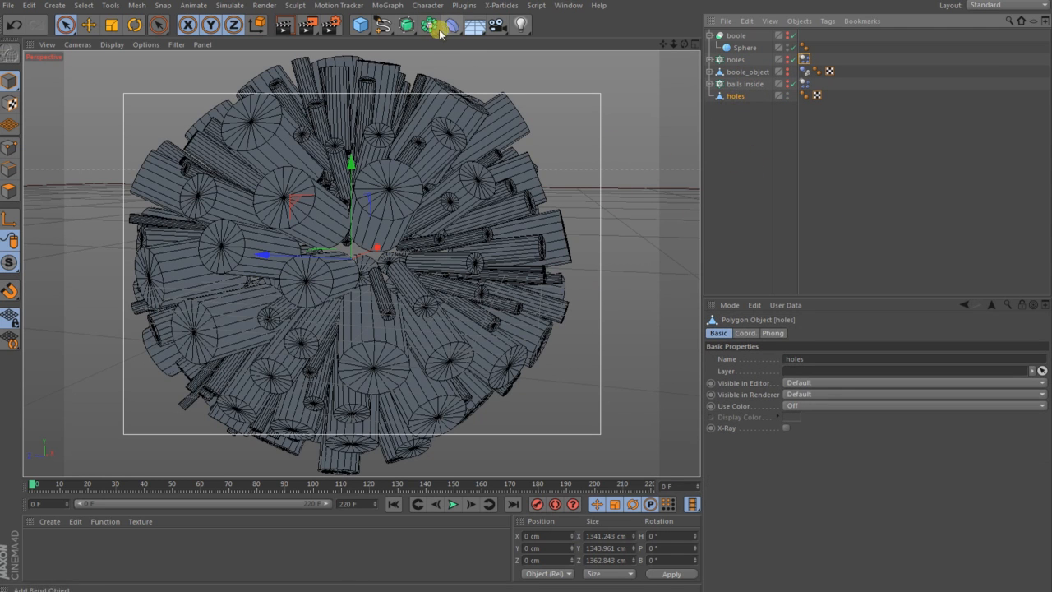
Add a Boole generator to the scene to hold the Sphere and the holes mesh
left_click(430, 24)
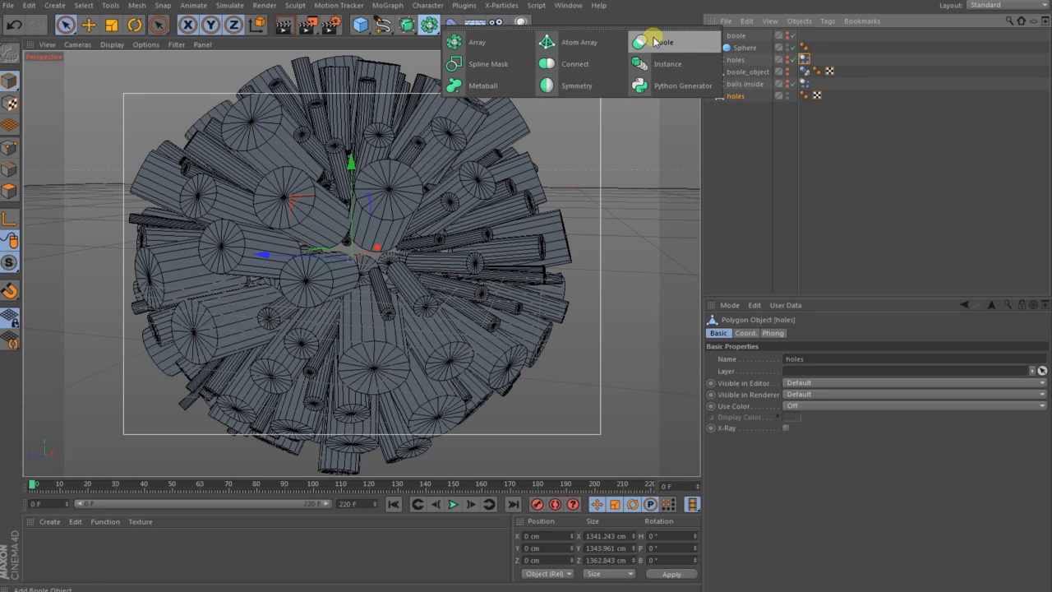
left_click(664, 42)
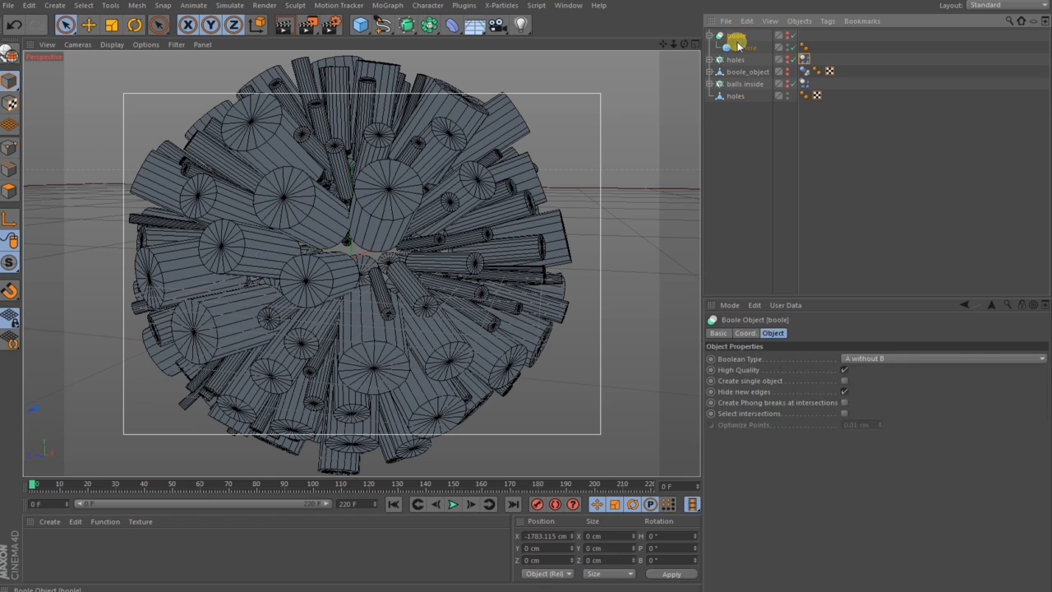
left_click(726, 34)
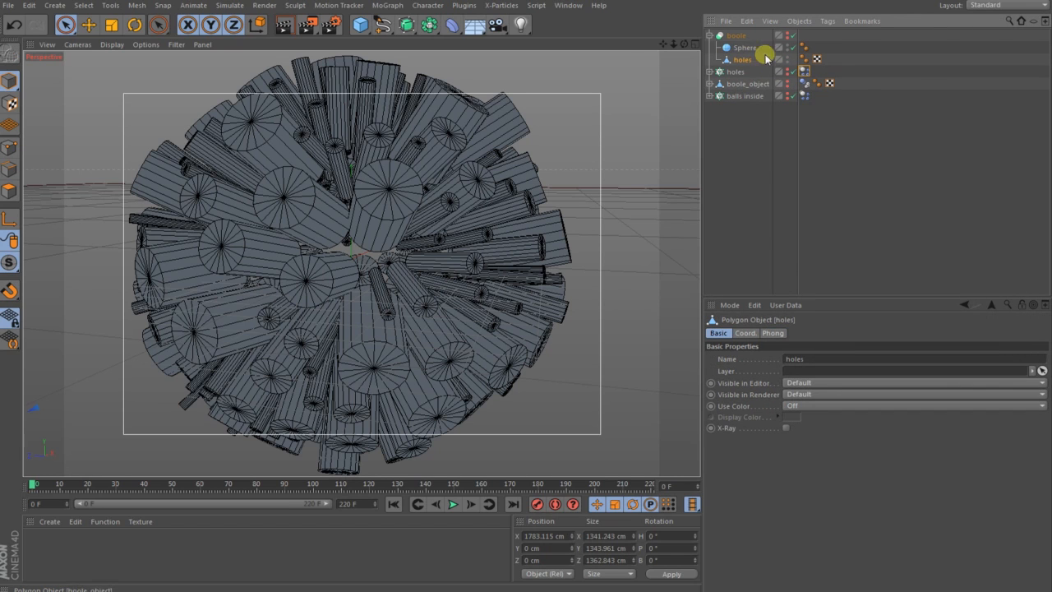
Verify Sphere and holes under the Boole and enable it so the holes are cut from the sphere
left_click(743, 46)
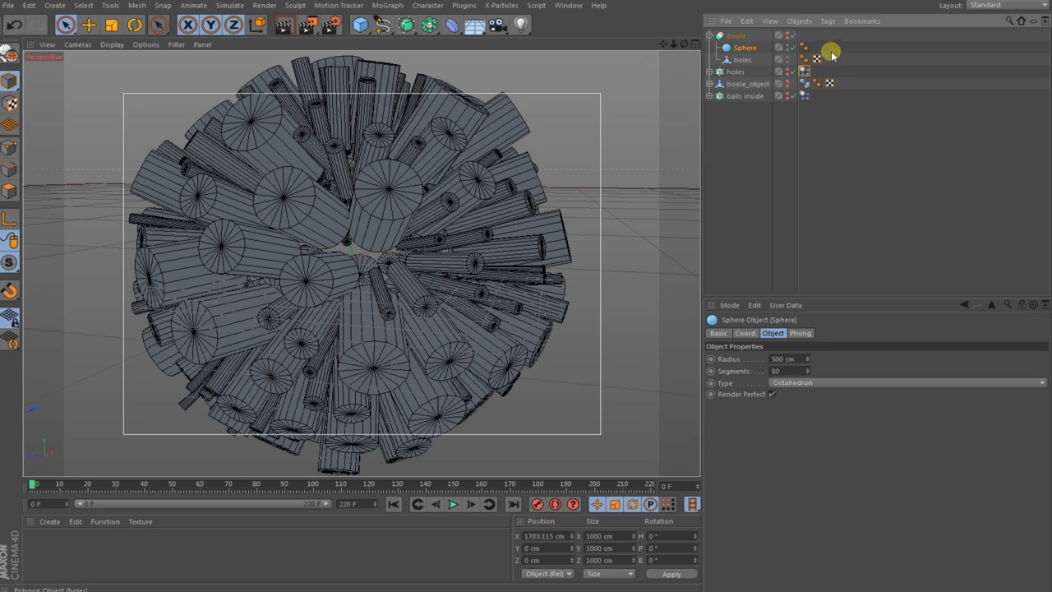
left_click(743, 60)
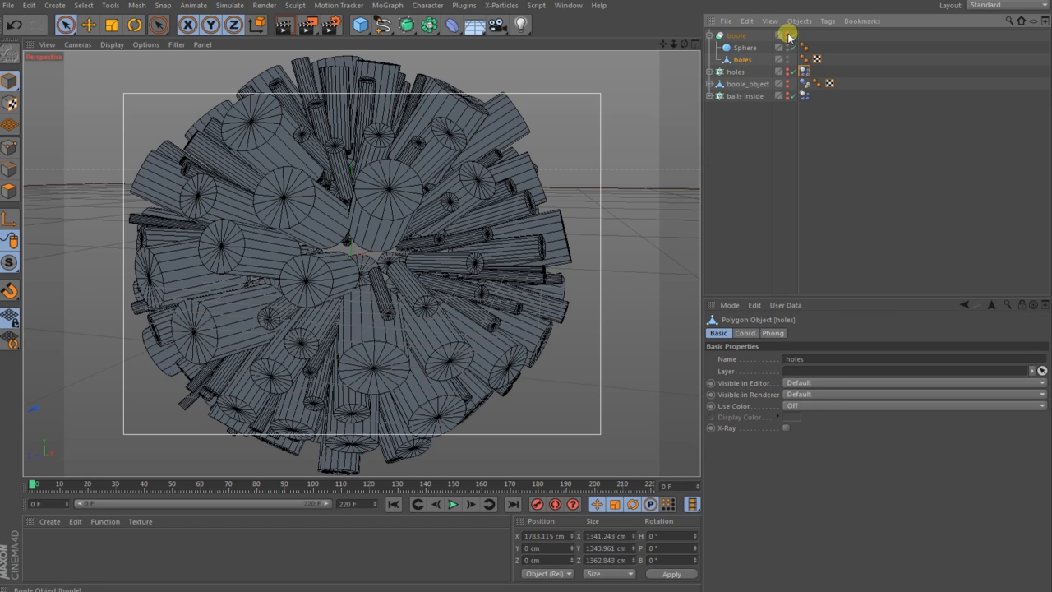
left_click(786, 46)
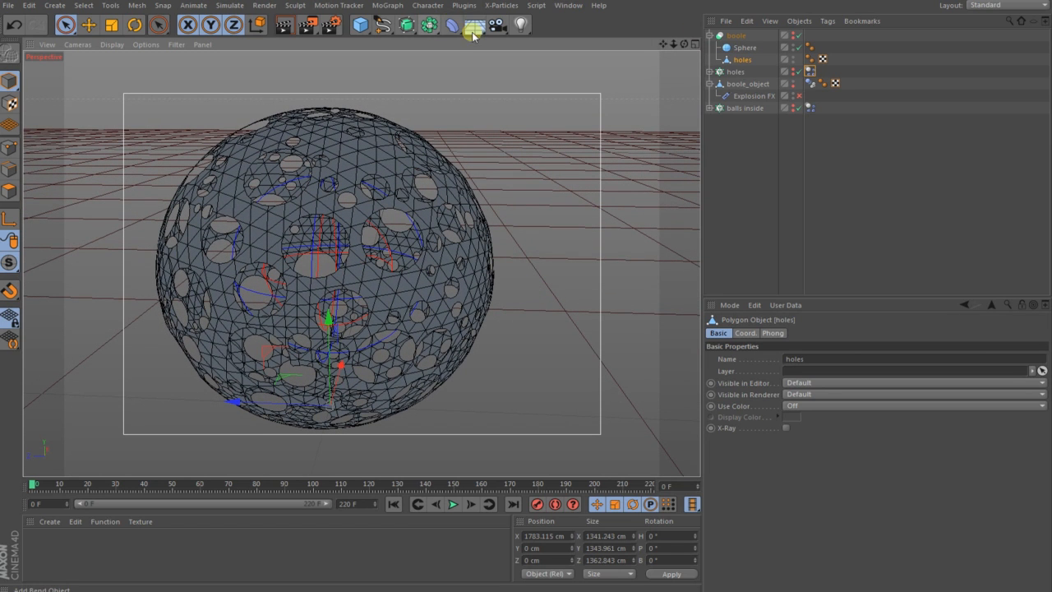
left_click(450, 25)
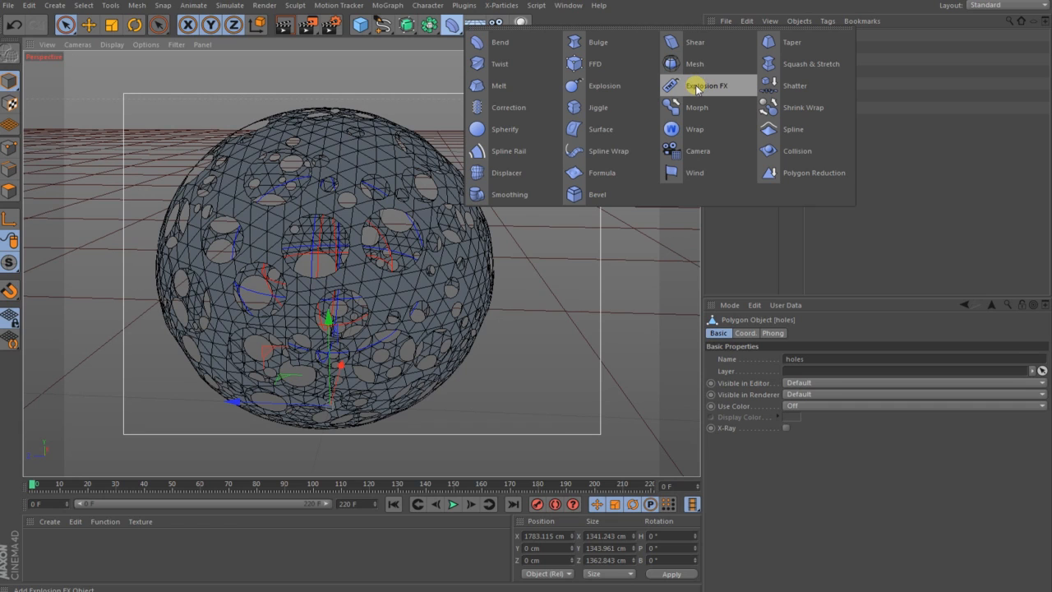
mouse_move(694, 8)
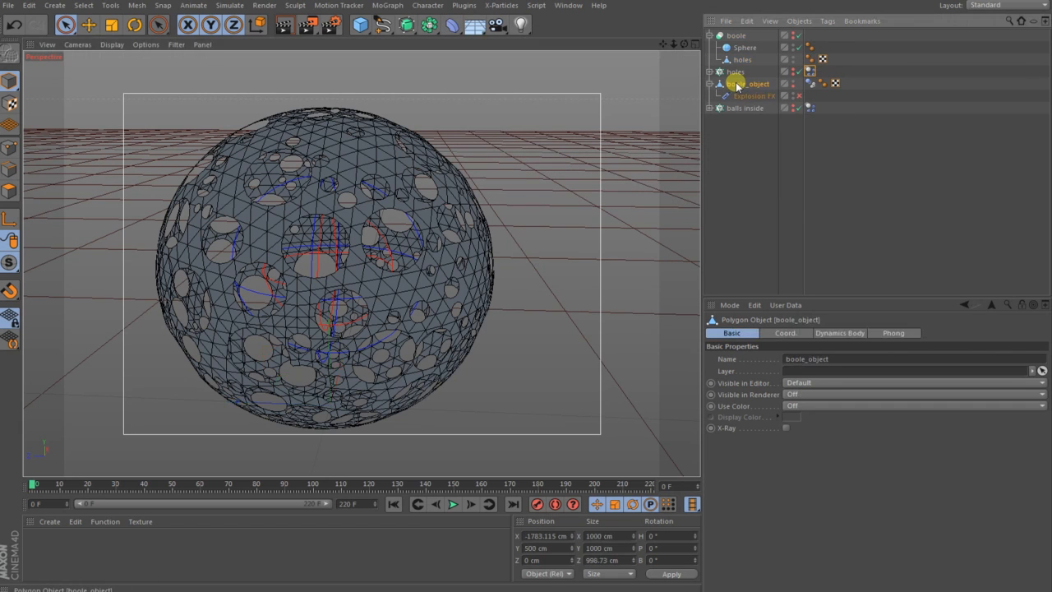
Set the Explosion FX cluster thickness to 20 cm on boole_object so the shell looks solid
left_click(753, 96)
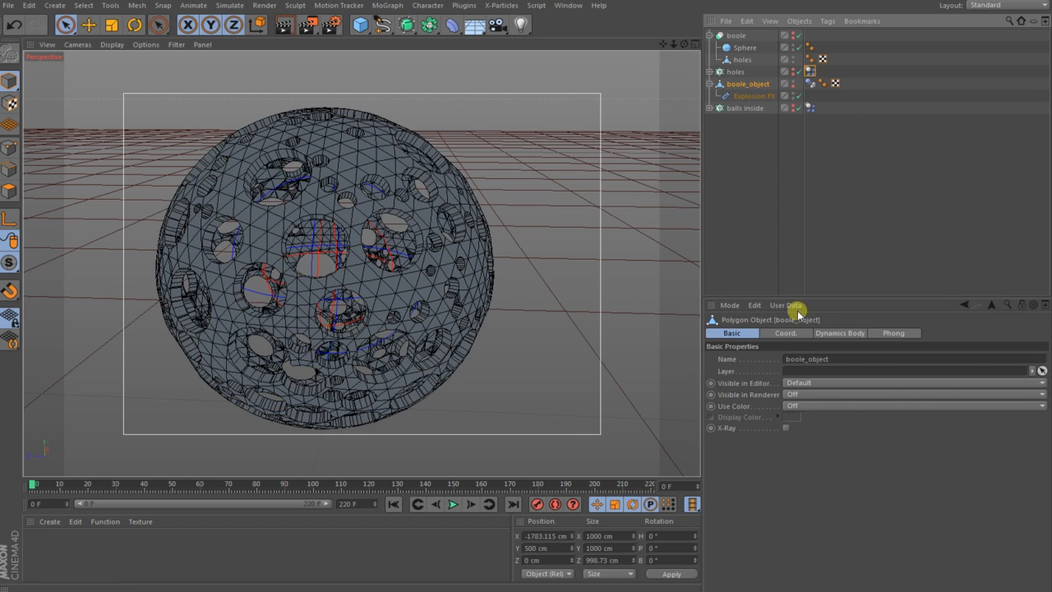
left_click(753, 95)
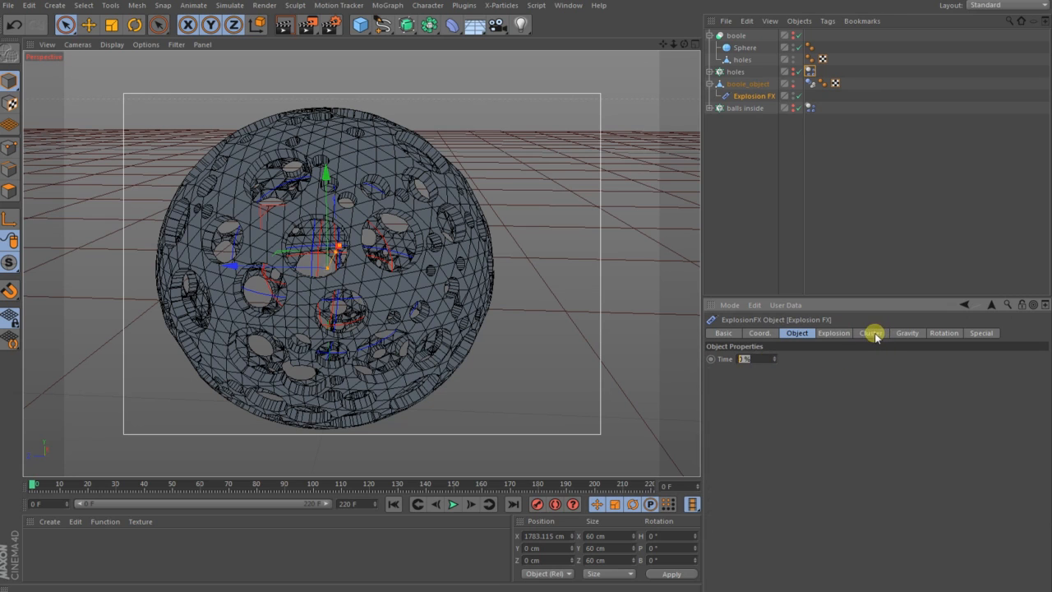
left_click(870, 332)
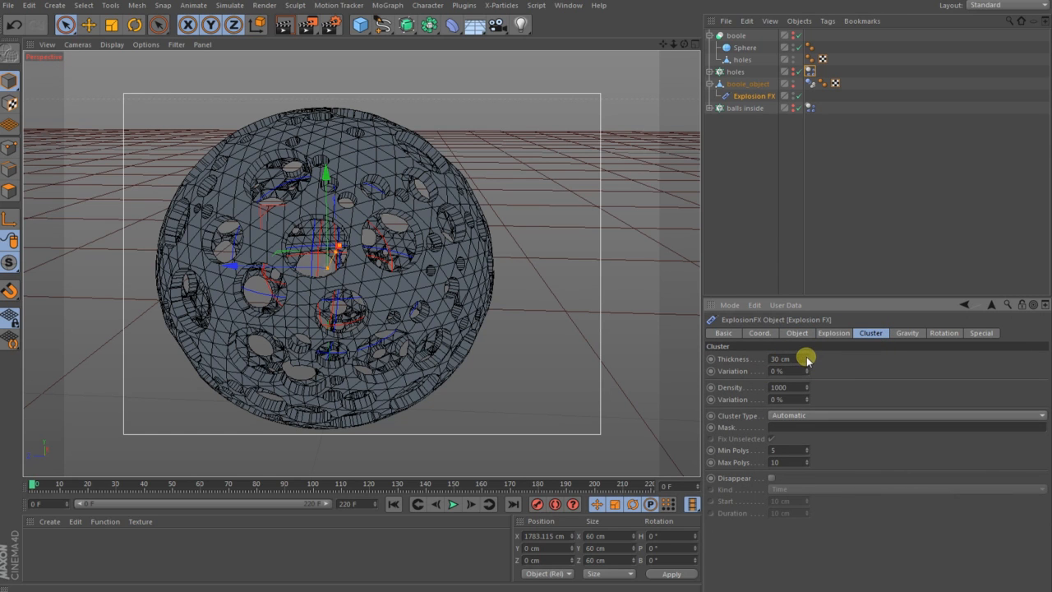
left_click_drag(780, 358, 805, 359)
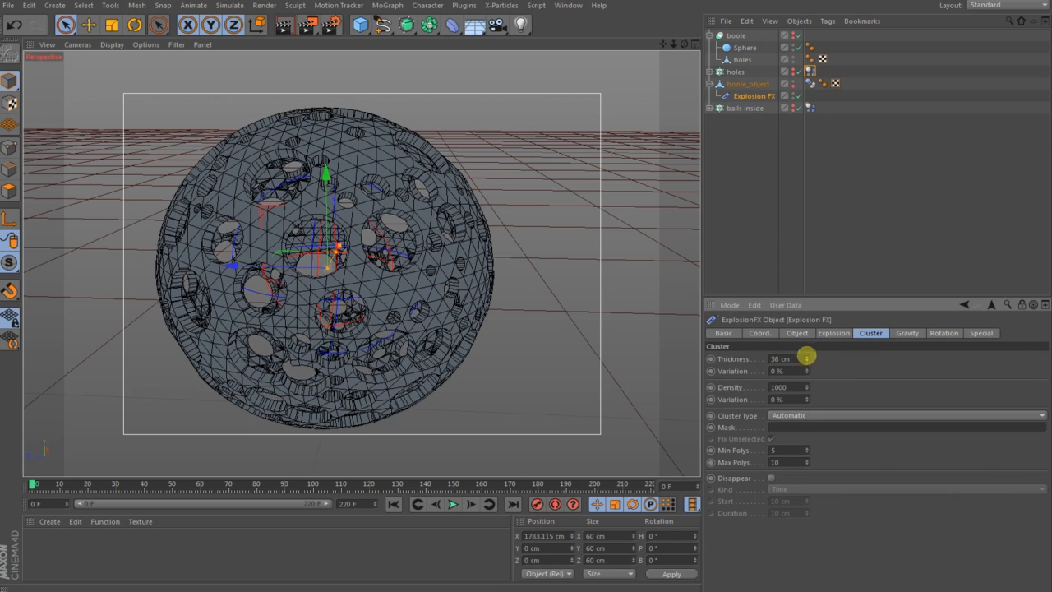
left_click_drag(806, 358, 780, 359)
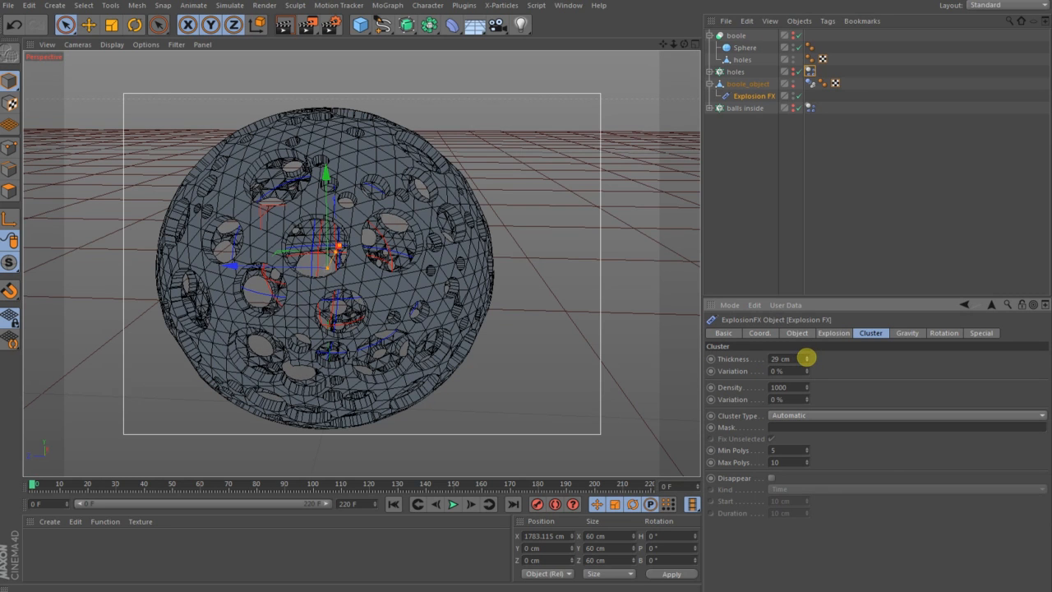
left_click_drag(806, 359, 830, 358)
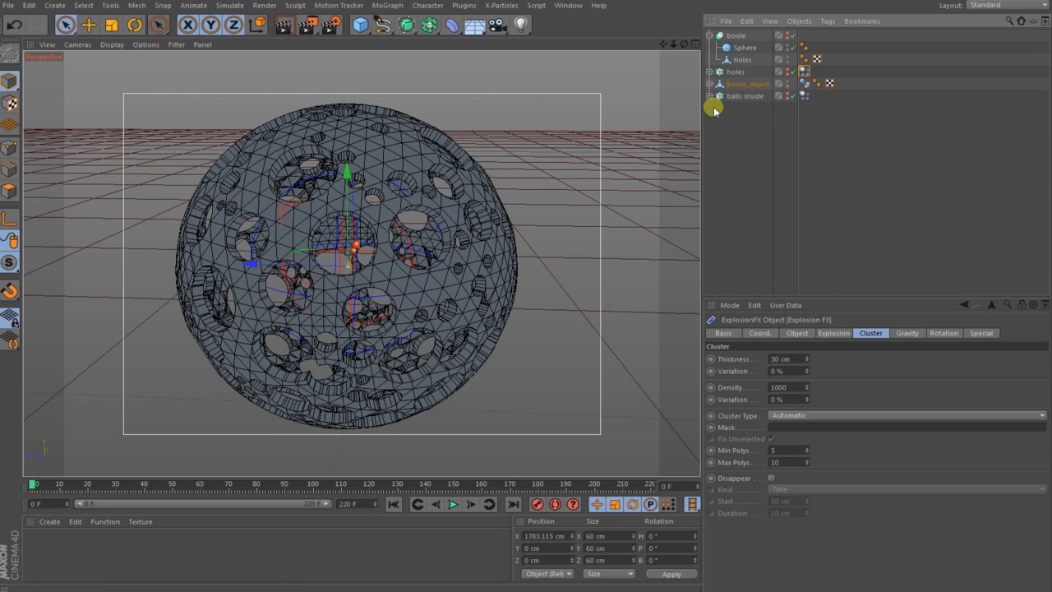
Switch the balls inside Cloner's Mode to Grid Array, placing the small spheres inside the shell
left_click(712, 96)
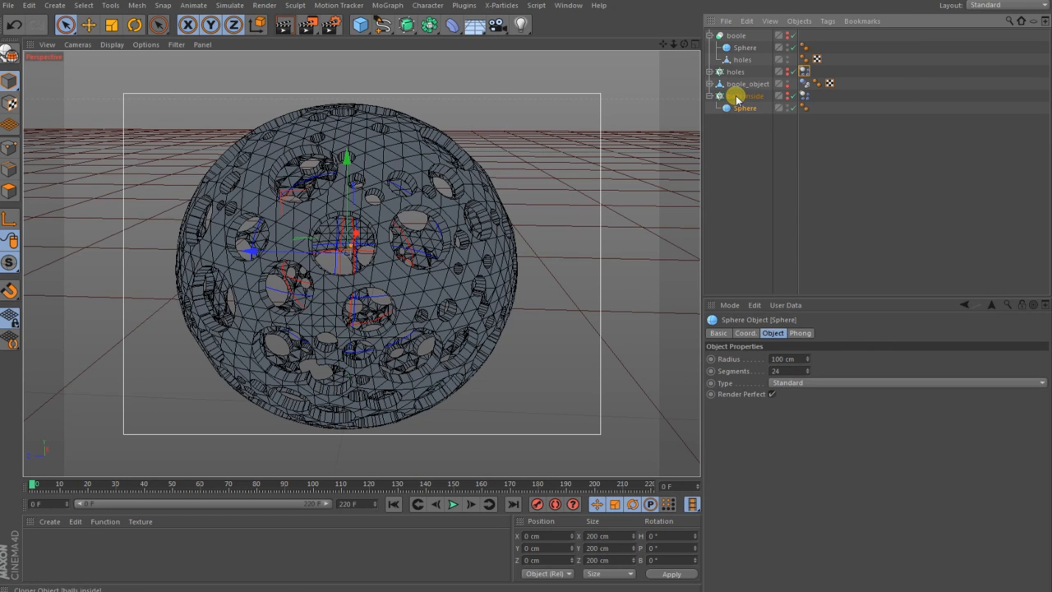
left_click(746, 95)
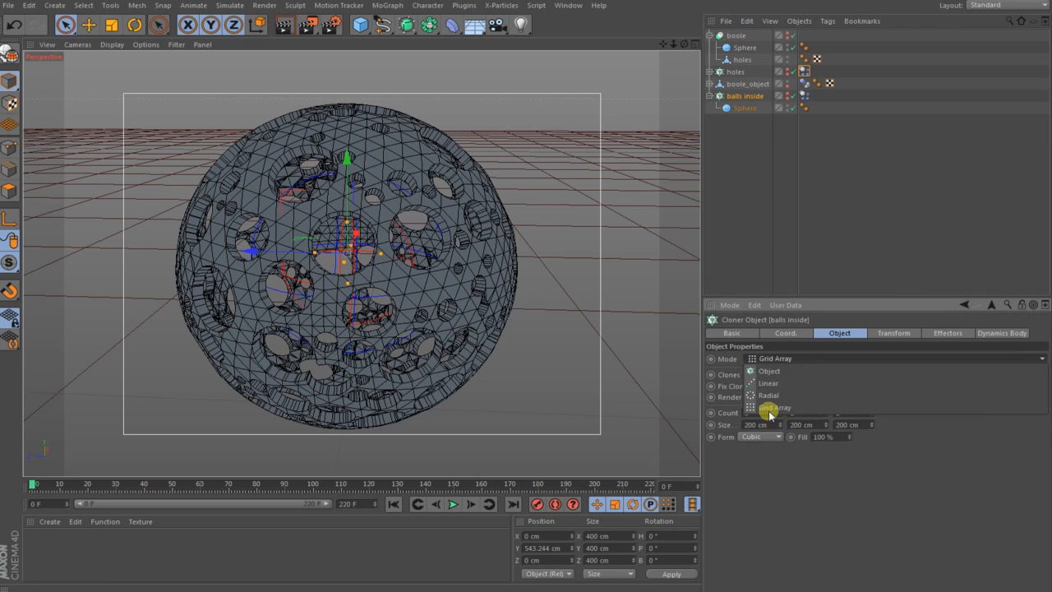
left_click(774, 408)
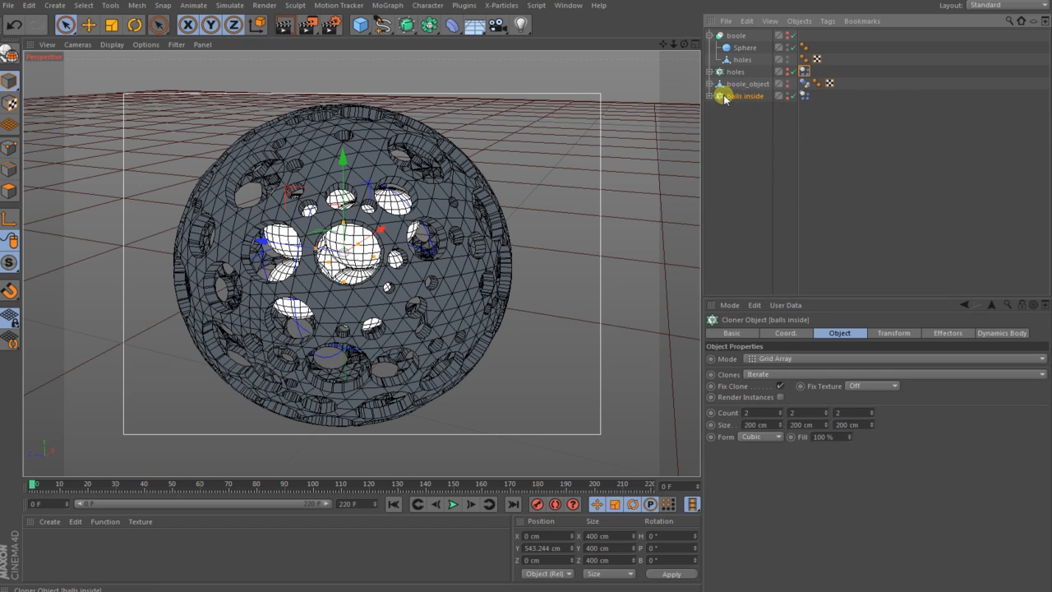
left_click(805, 95)
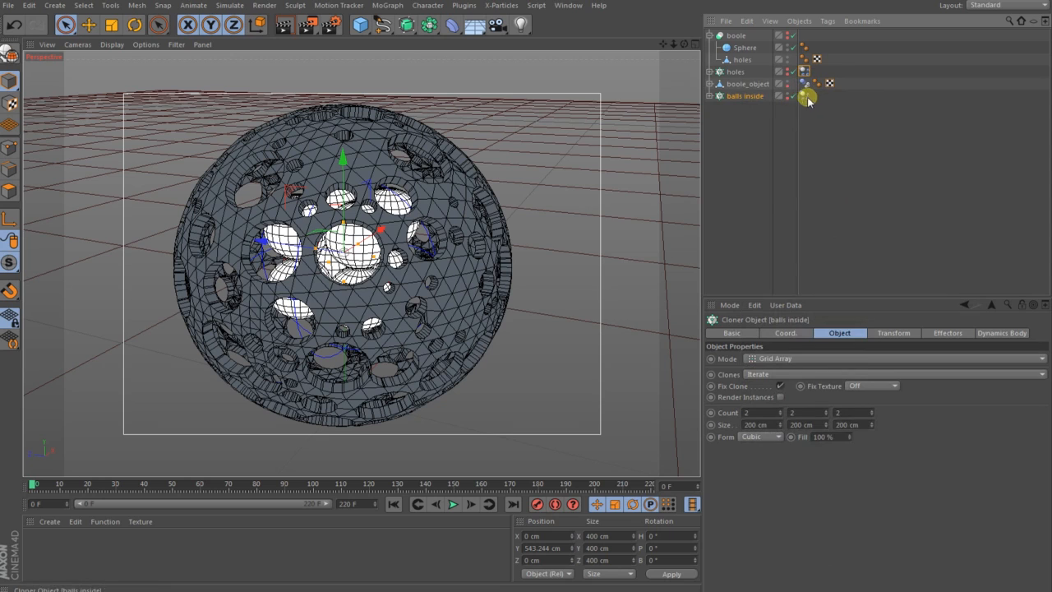
Set the balls' Dynamics Body tag to Apply Tag to Children with Moving Mesh collision shape
left_click(803, 96)
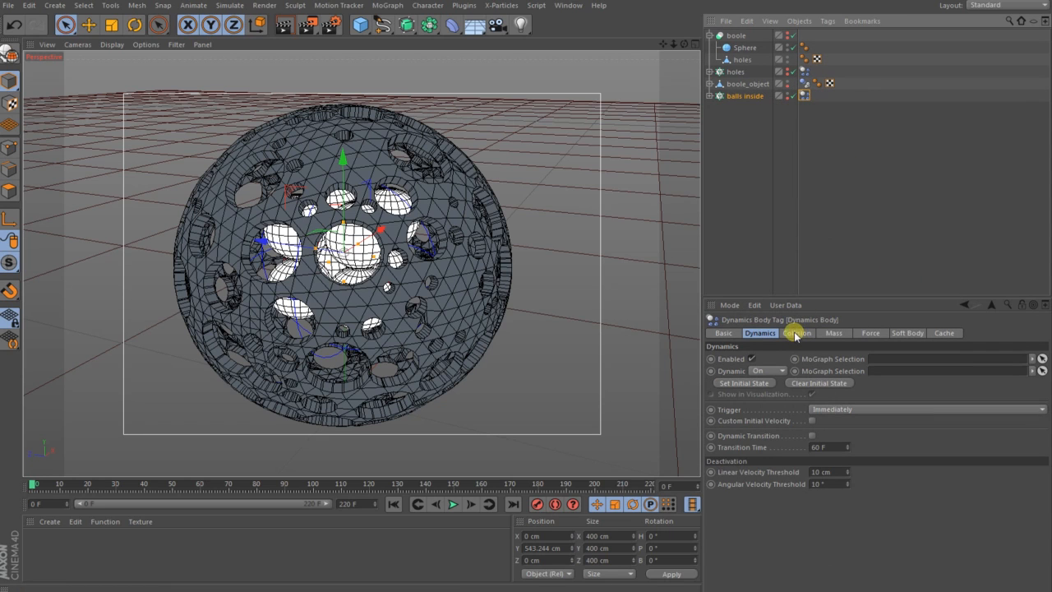
left_click(796, 332)
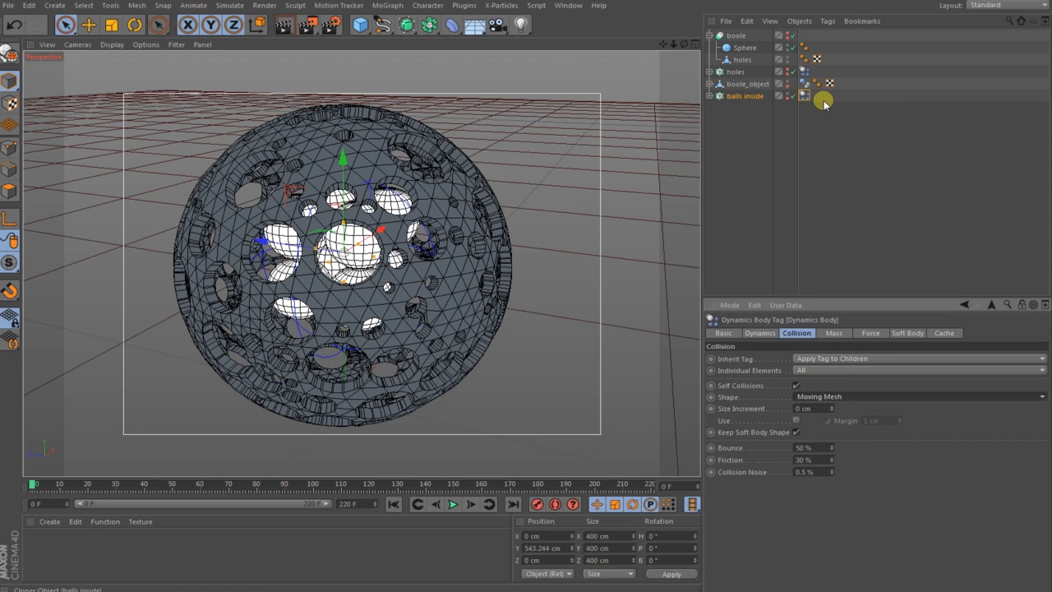
left_click(748, 83)
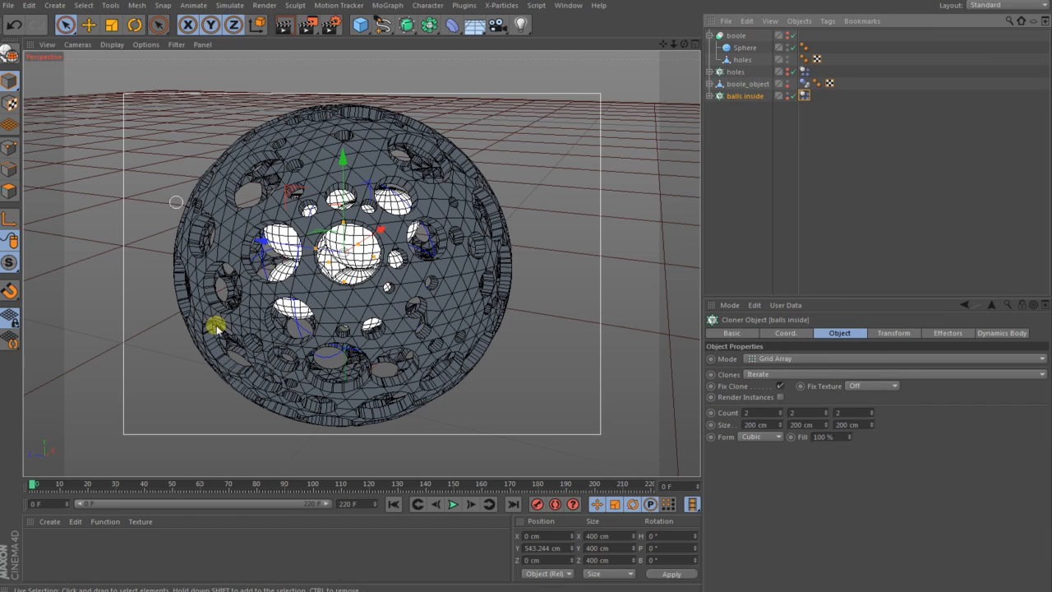
Add a Collider Body simulation tag to the holed boole sphere and set its collision shape
left_click(743, 72)
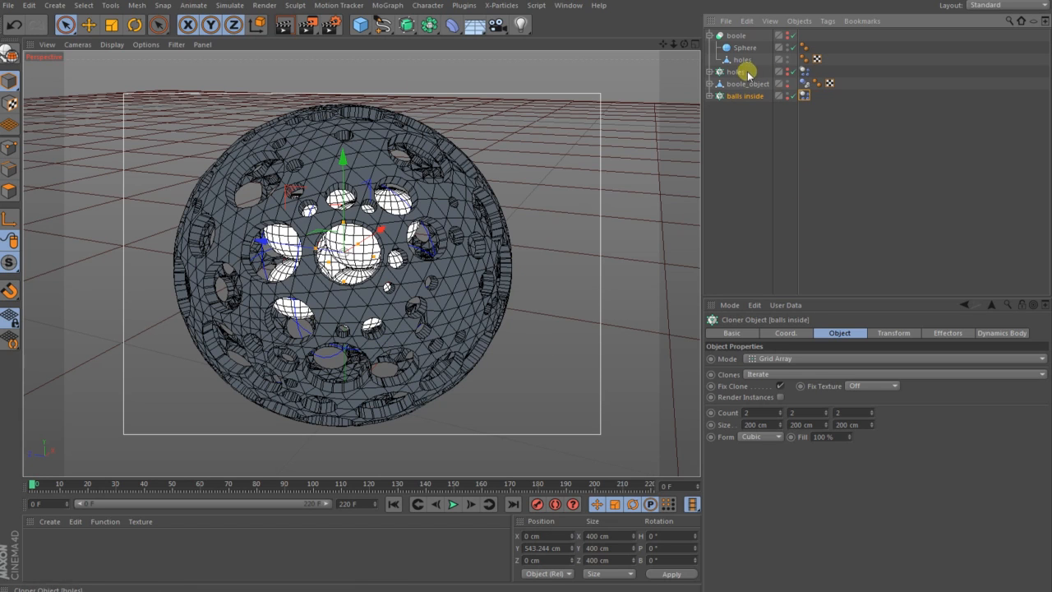
right_click(747, 82)
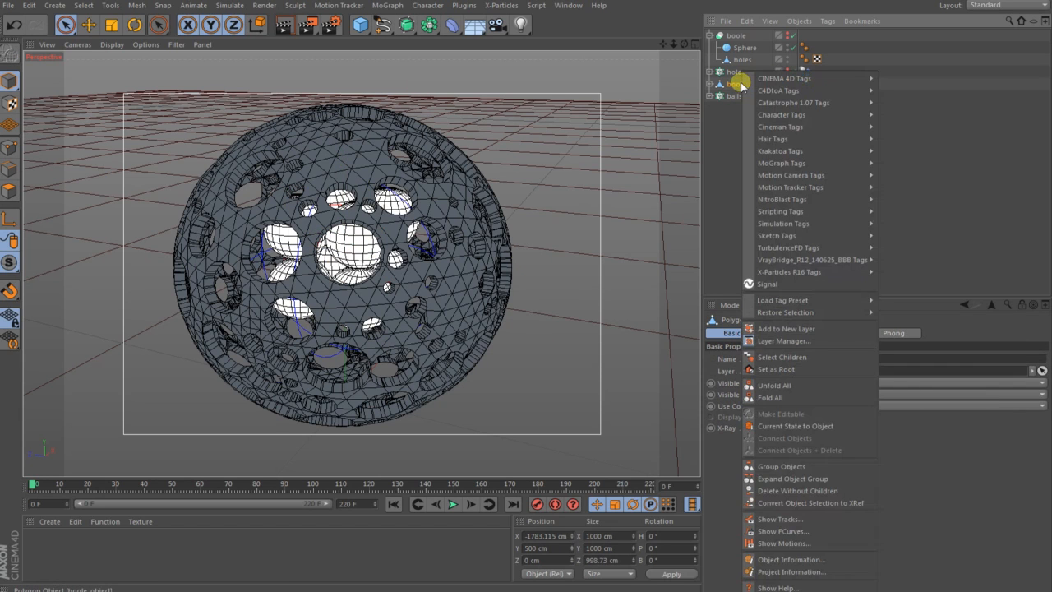
mouse_move(783, 224)
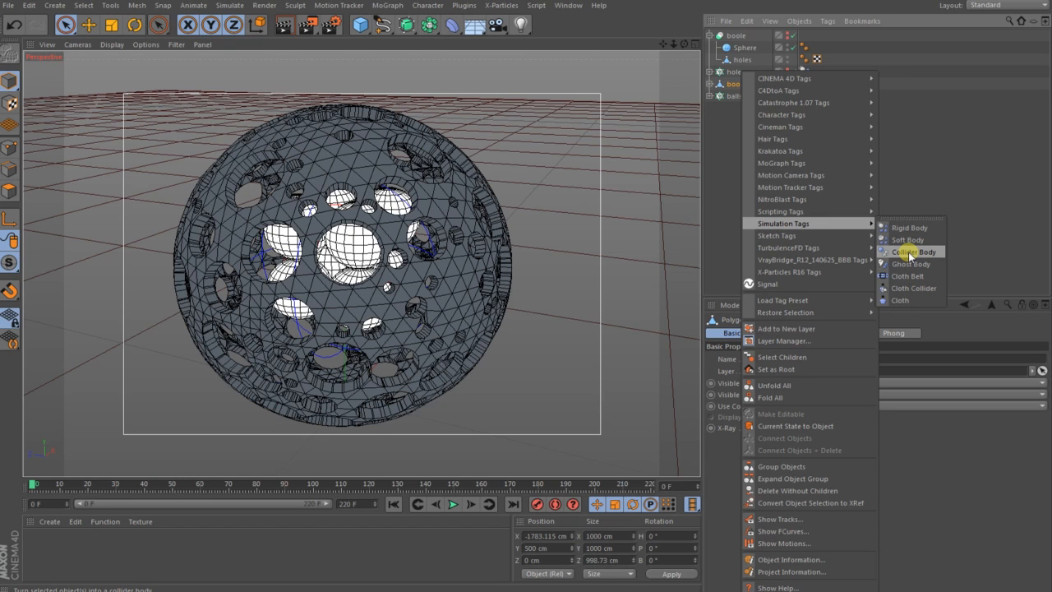
left_click(914, 251)
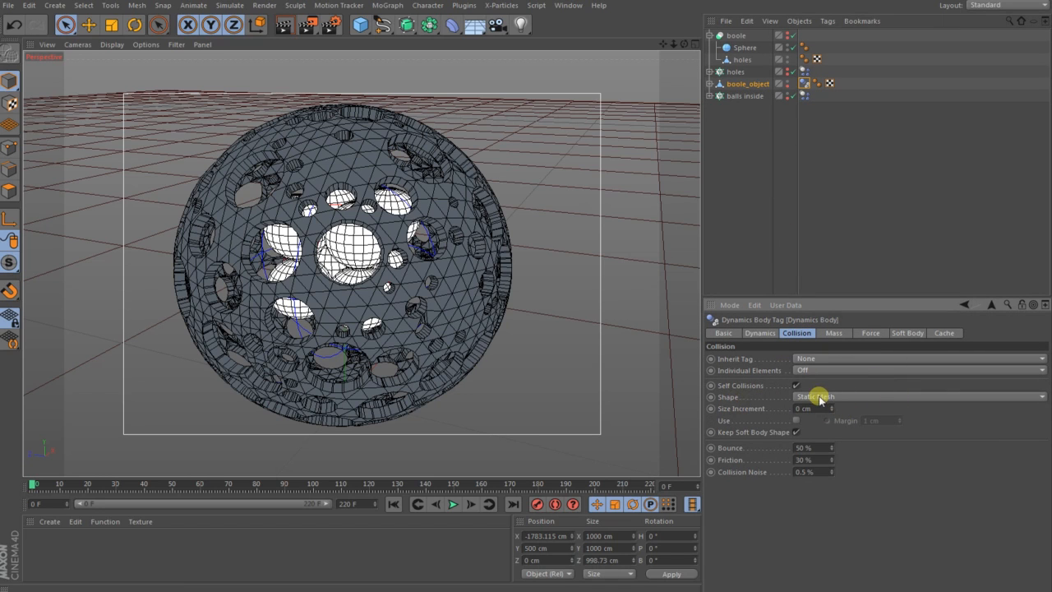
left_click(920, 396)
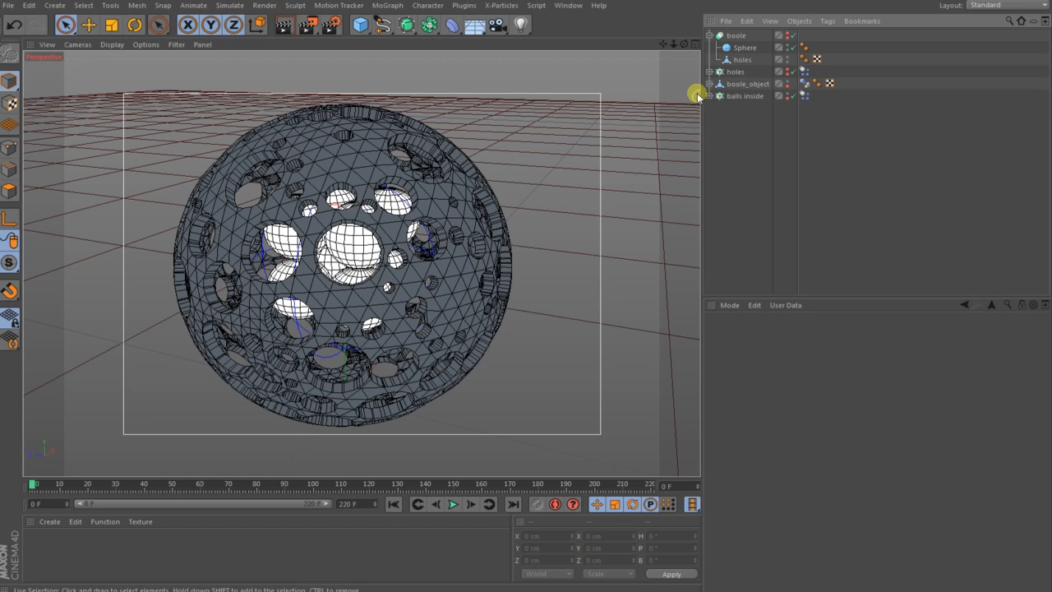
Play the simulation so the balls tumble inside the shell, then show the finished orange render
left_click(453, 503)
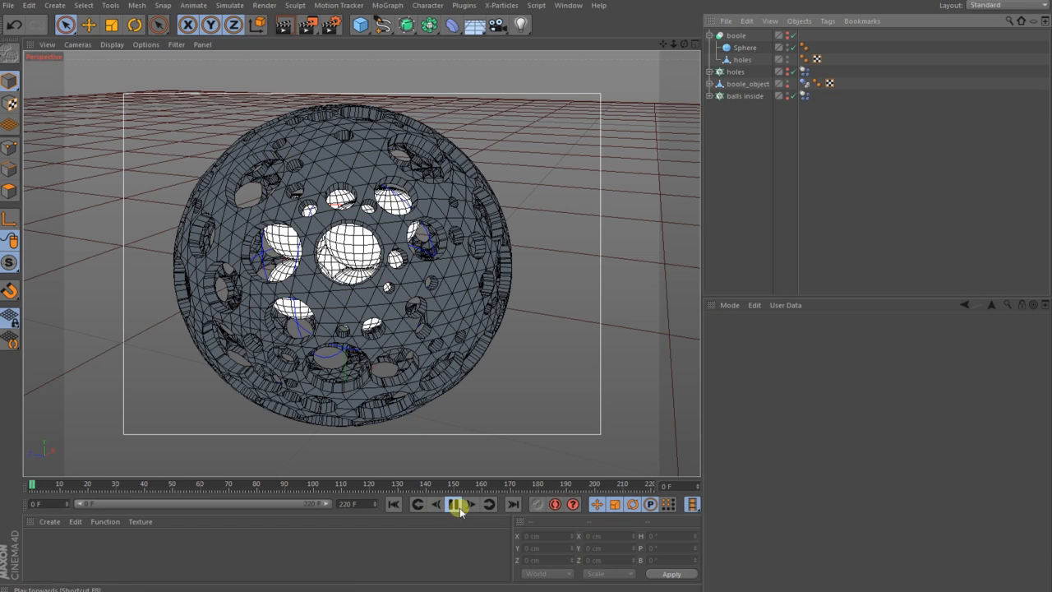
left_click(457, 503)
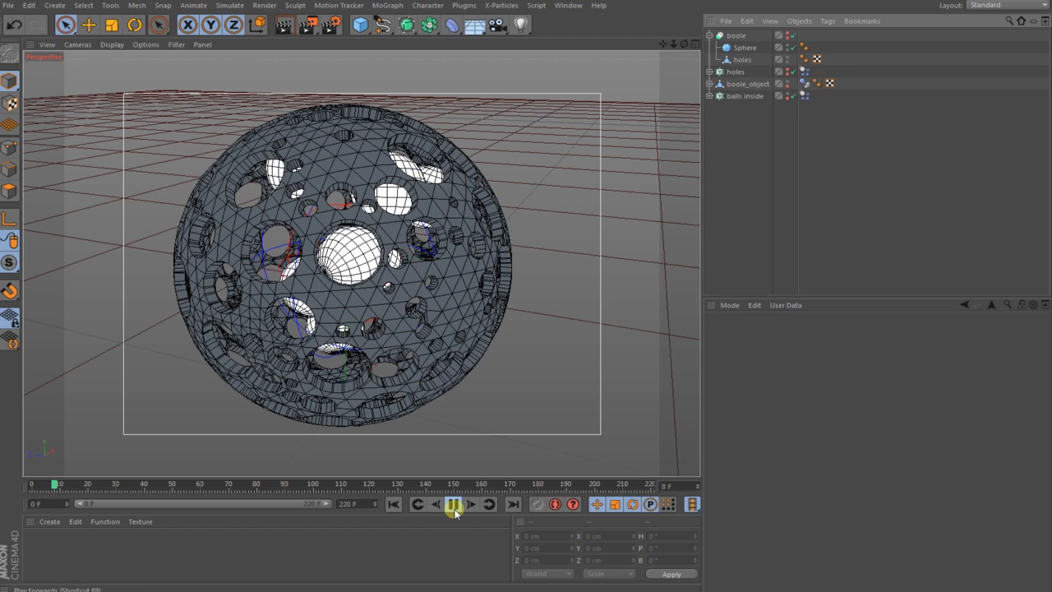
left_click(453, 503)
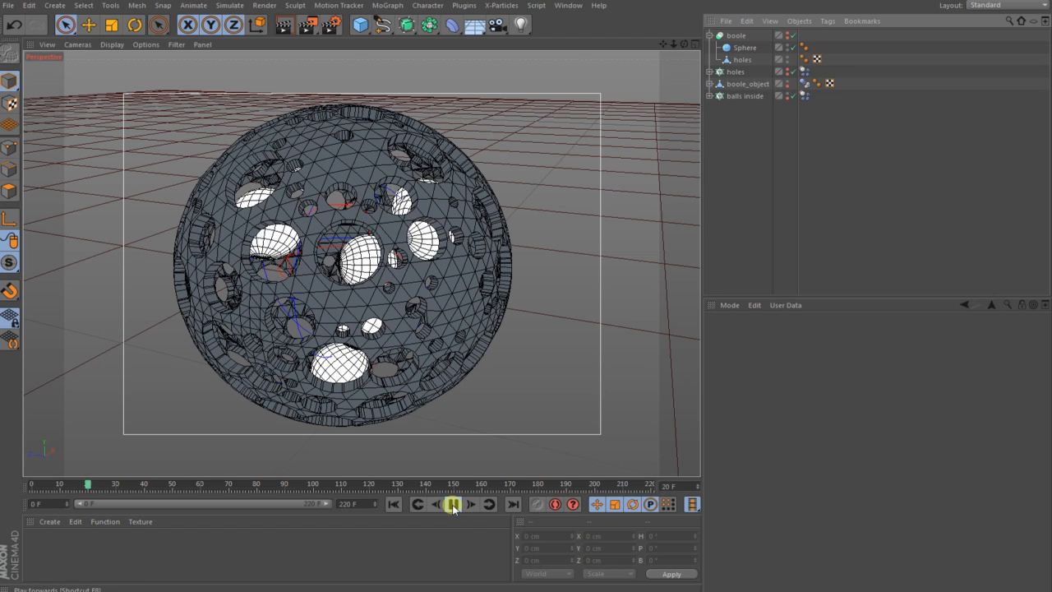
left_click(454, 503)
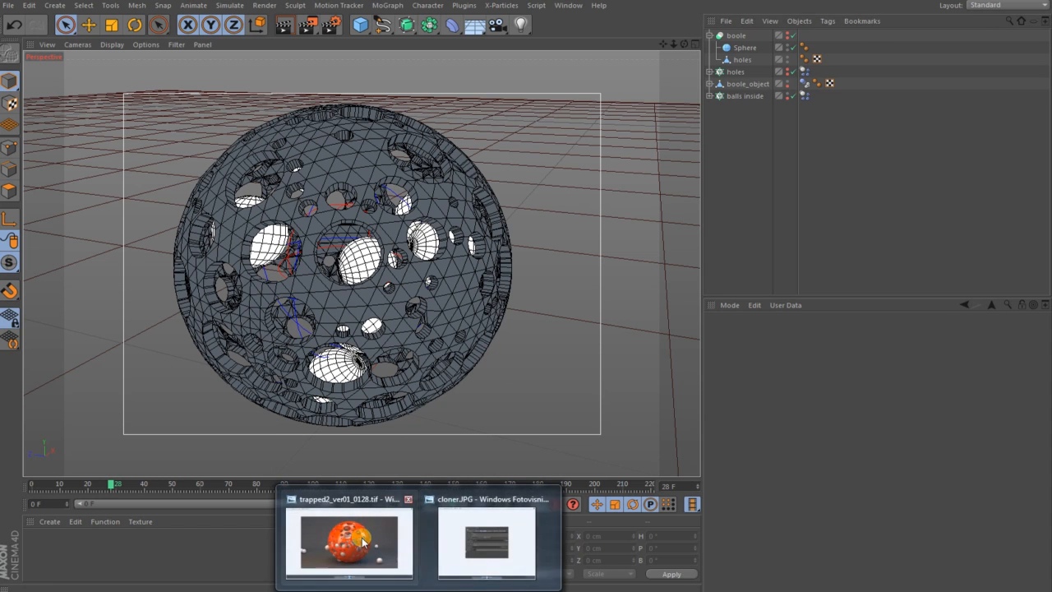
left_click(349, 543)
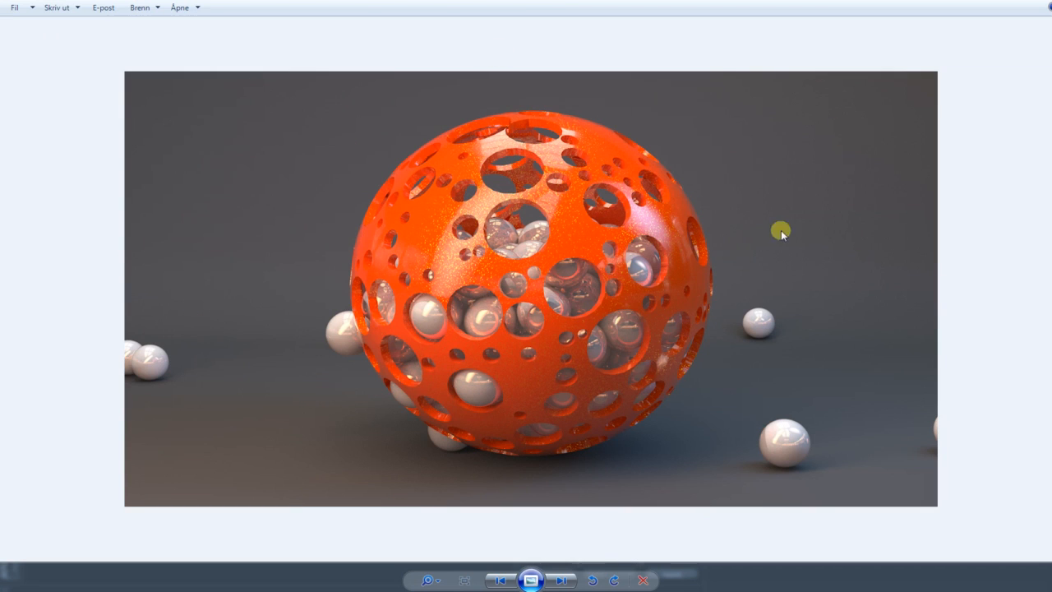
mouse_move(516, 358)
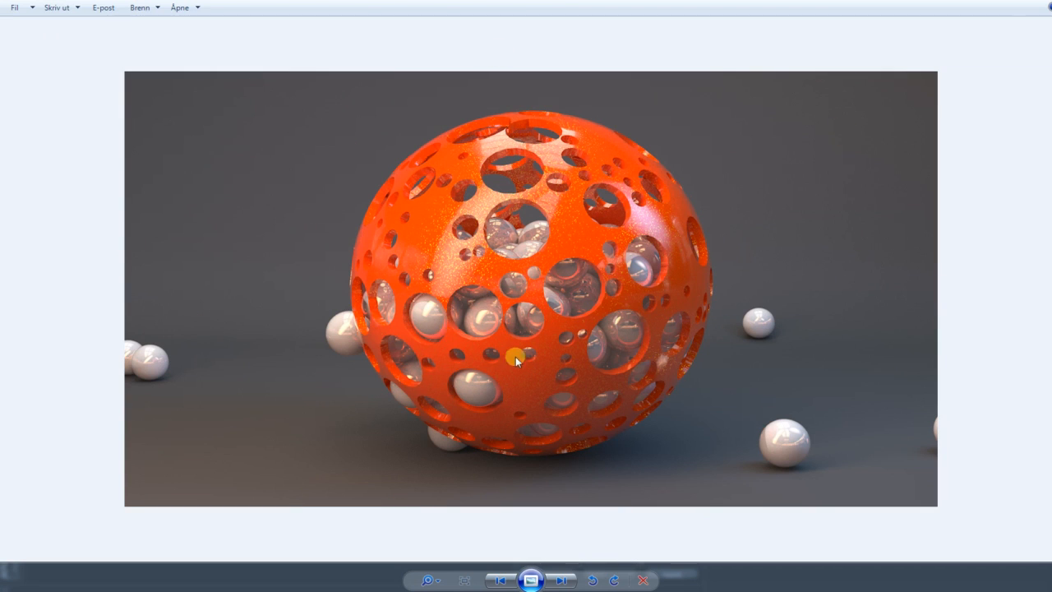
mouse_move(511, 332)
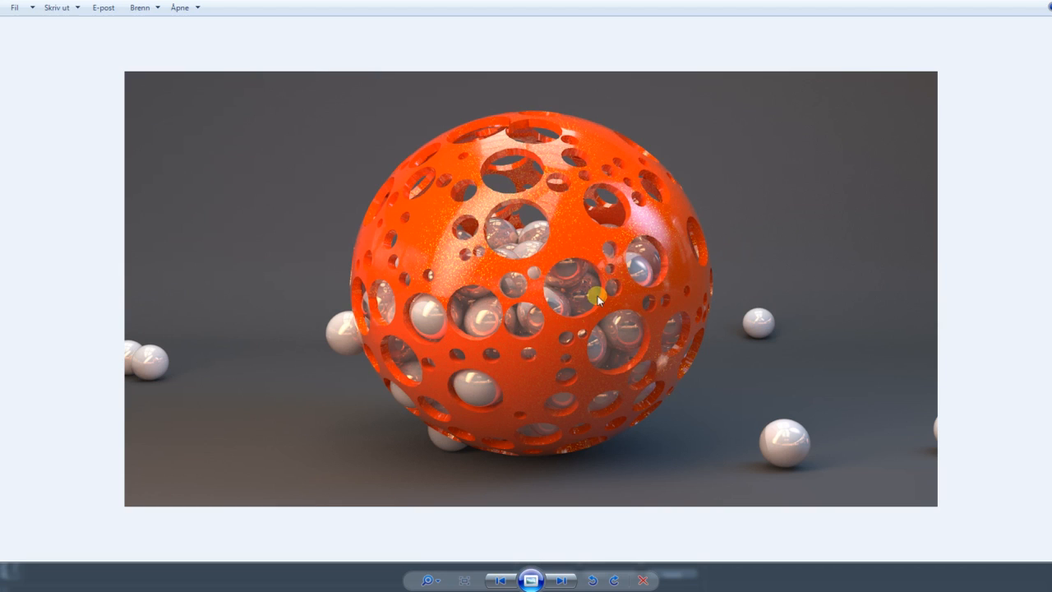
mouse_move(605, 352)
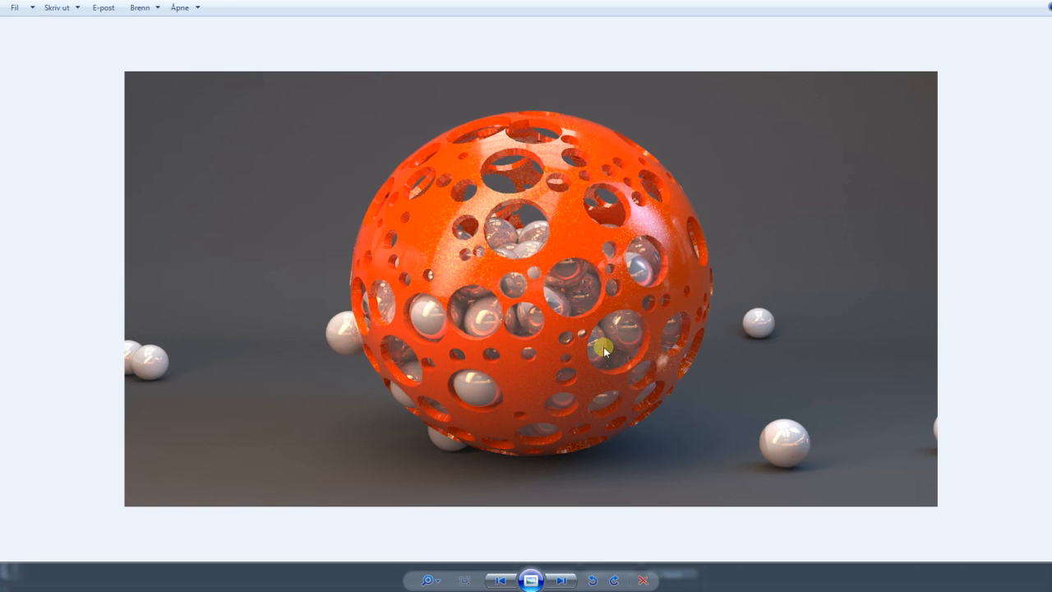
mouse_move(810, 270)
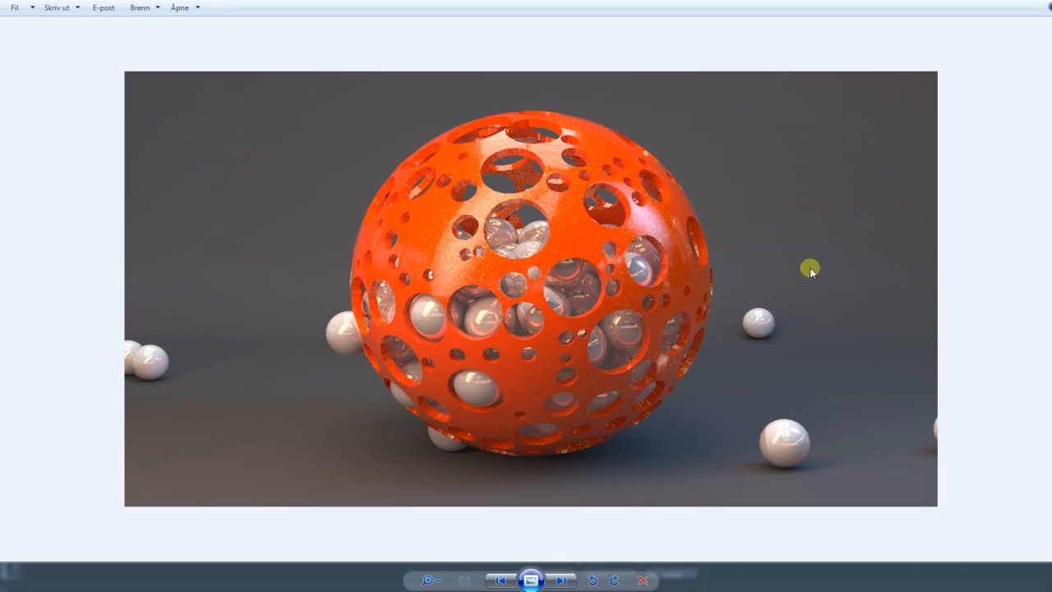
mouse_move(746, 499)
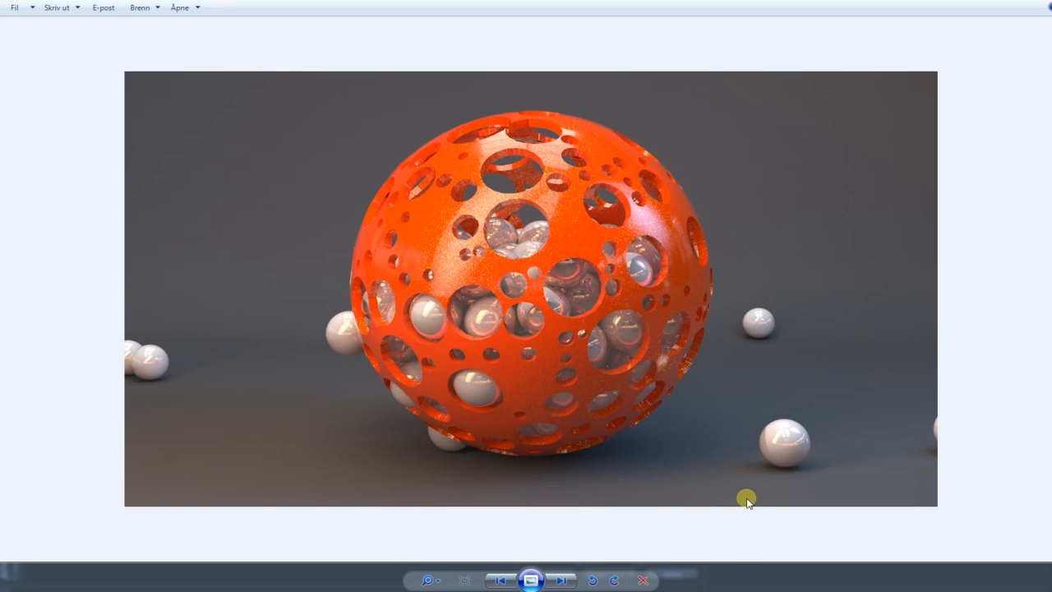
mouse_move(380, 413)
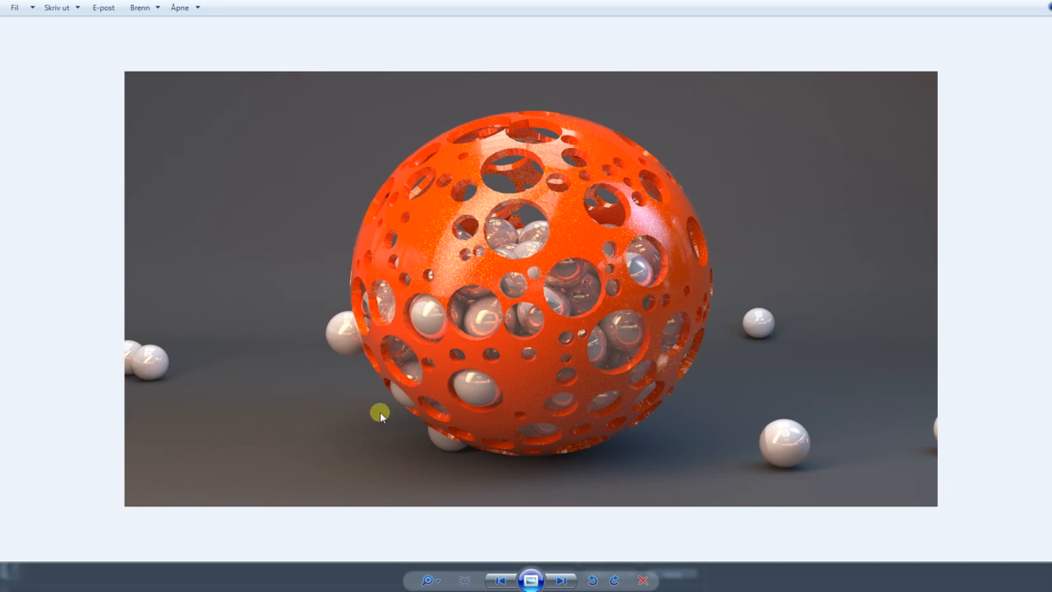
mouse_move(310, 437)
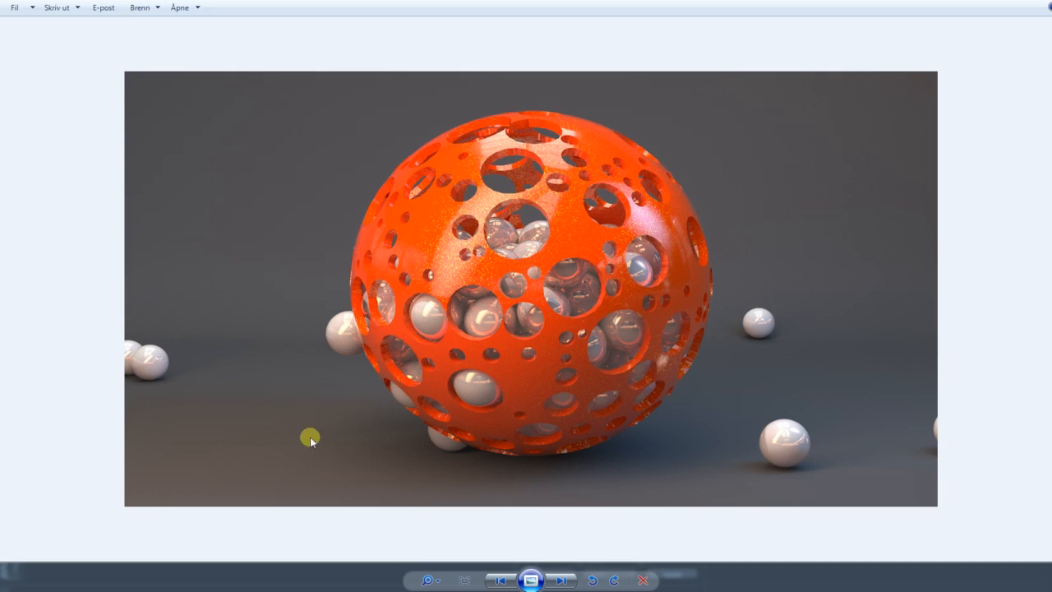
mouse_move(802, 459)
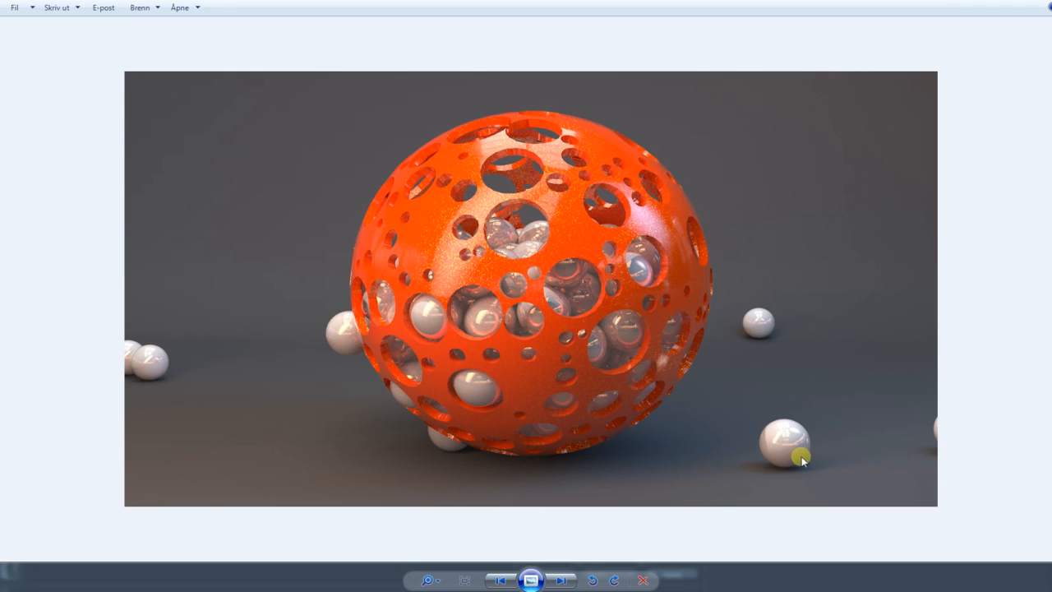
mouse_move(682, 470)
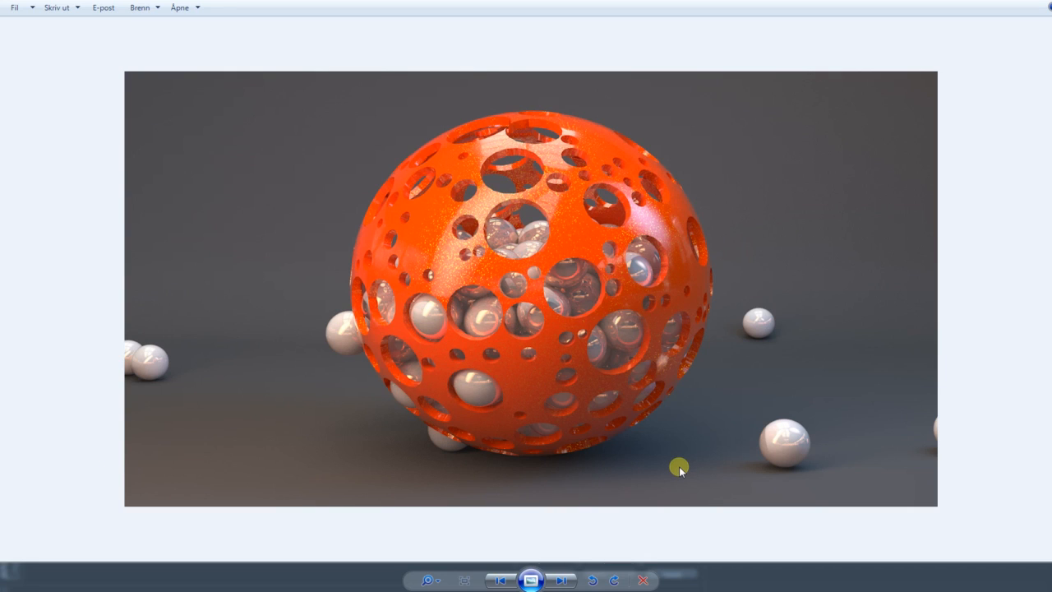
mouse_move(668, 457)
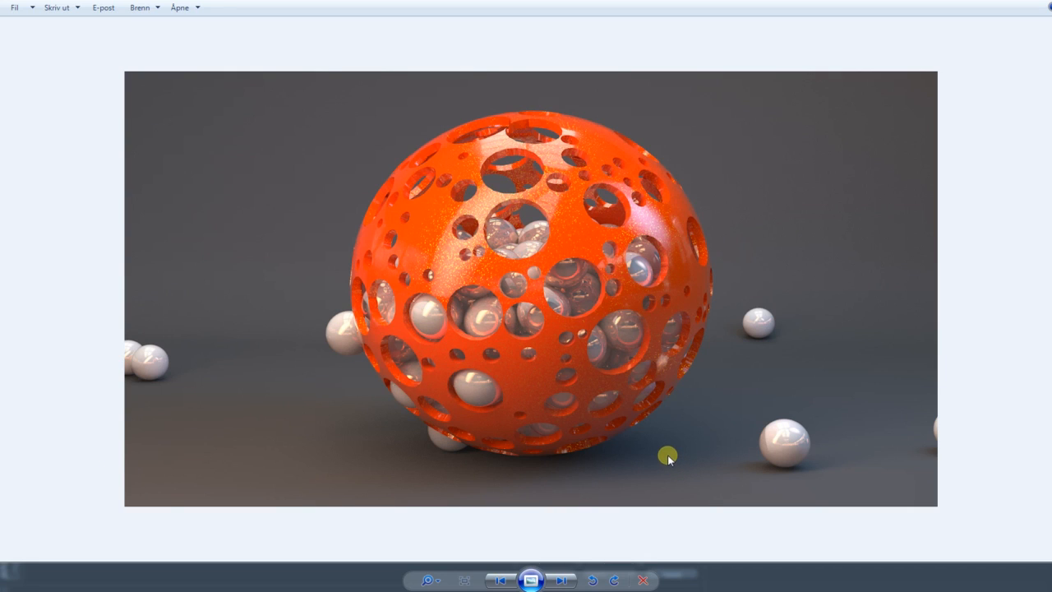
mouse_move(647, 289)
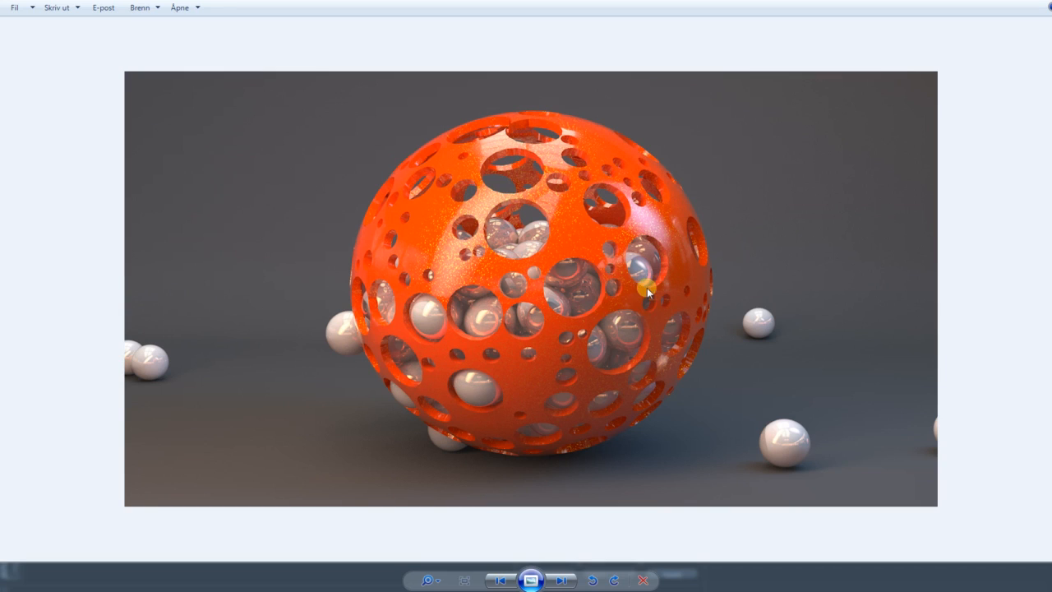
mouse_move(692, 322)
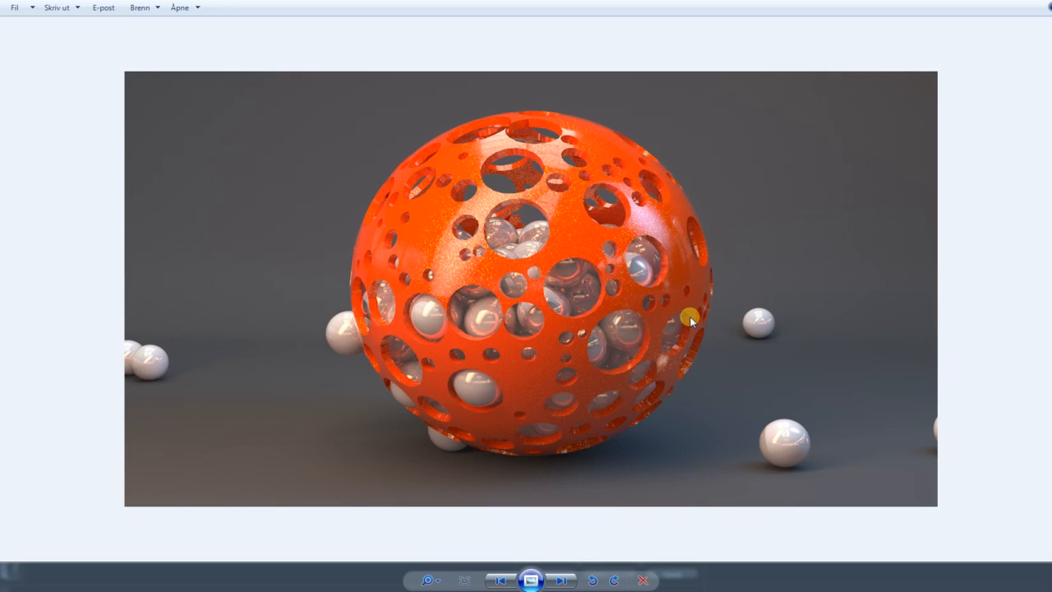
mouse_move(297, 372)
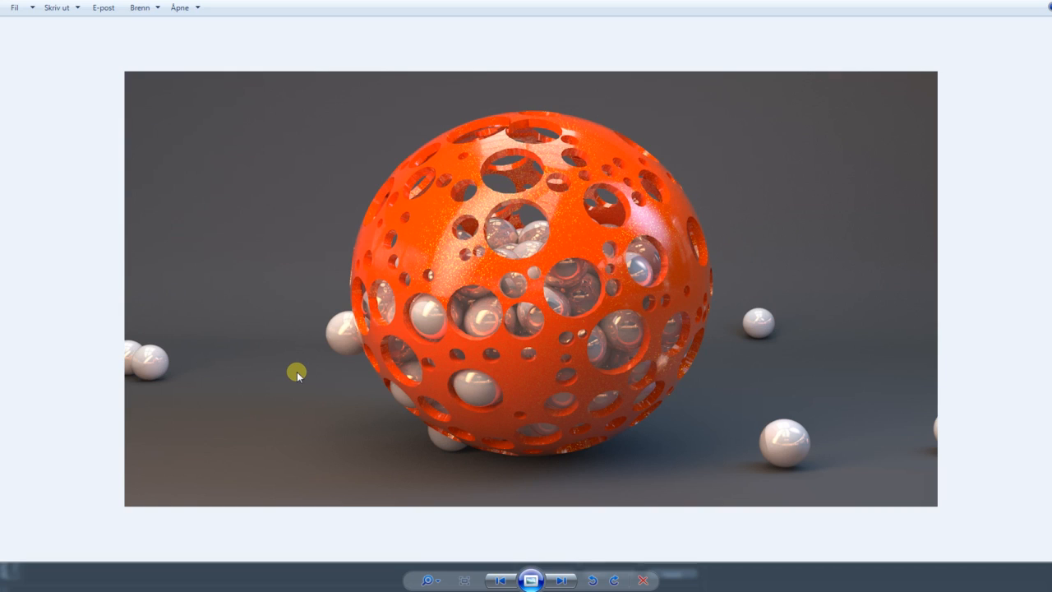
mouse_move(299, 350)
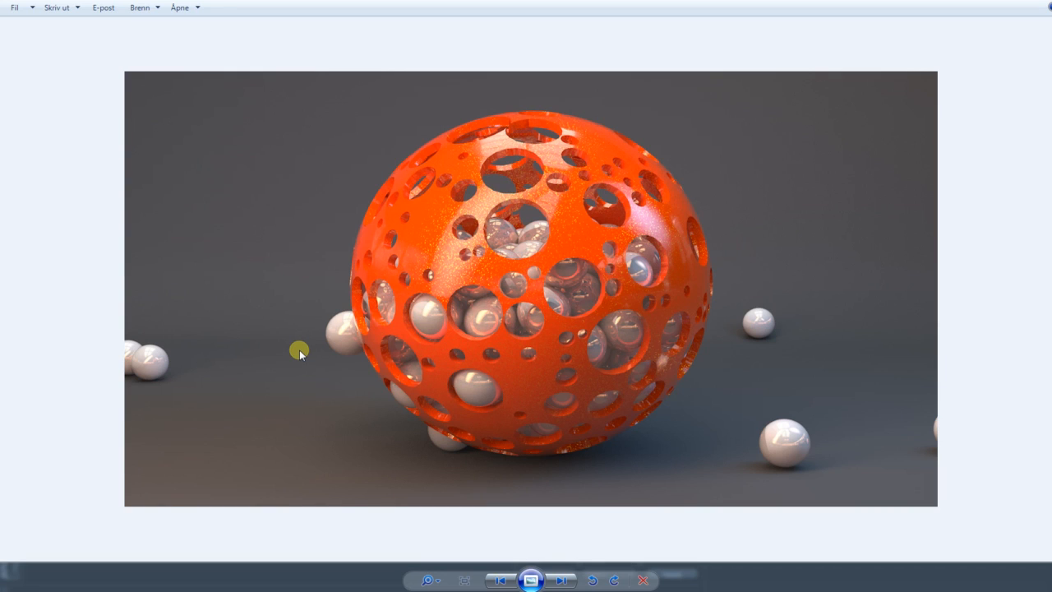
mouse_move(424, 174)
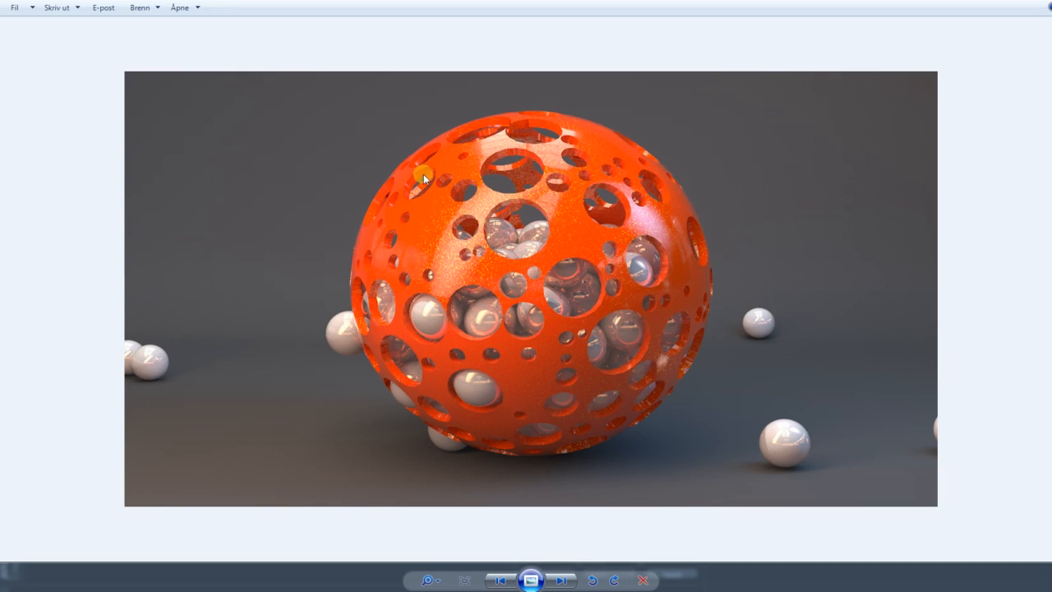